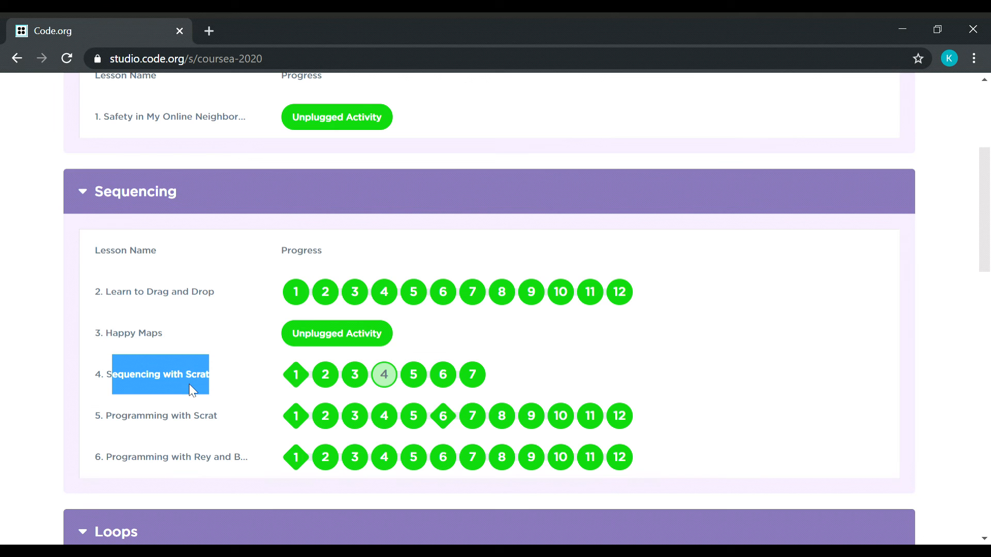
Scroll down the Course A overview toward the '4. Sequencing with Scrat' lesson link
scroll(down, 3)
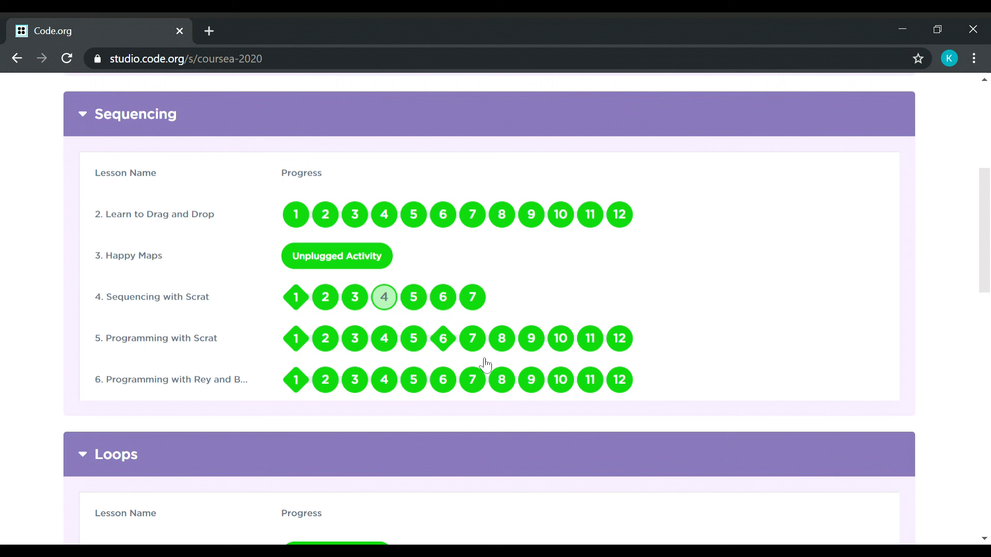
mouse_move(263, 310)
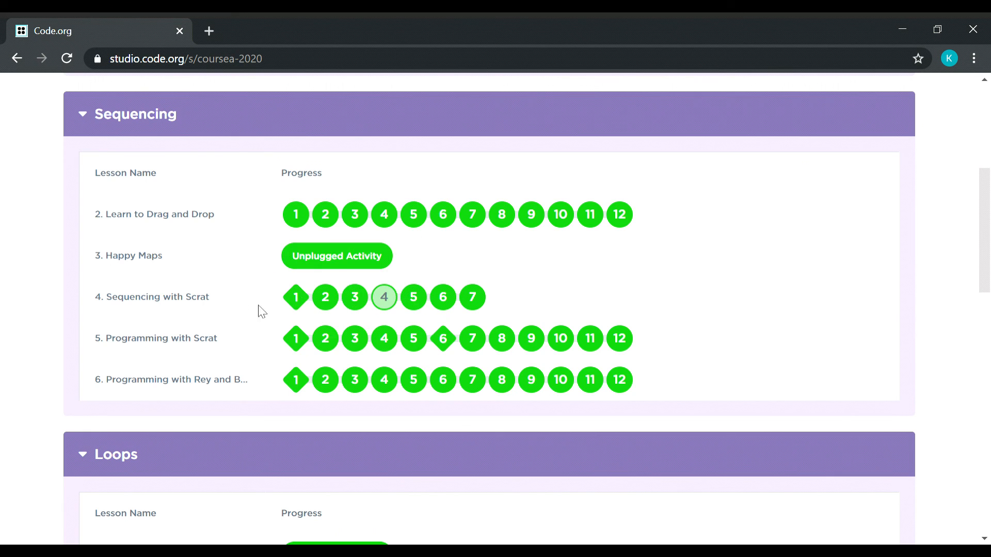
mouse_move(9, 283)
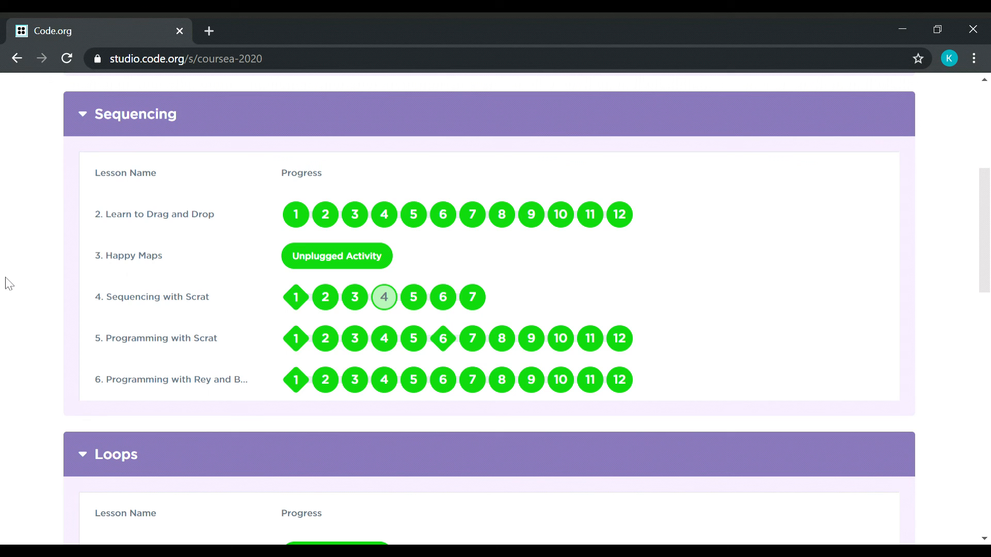
mouse_move(175, 334)
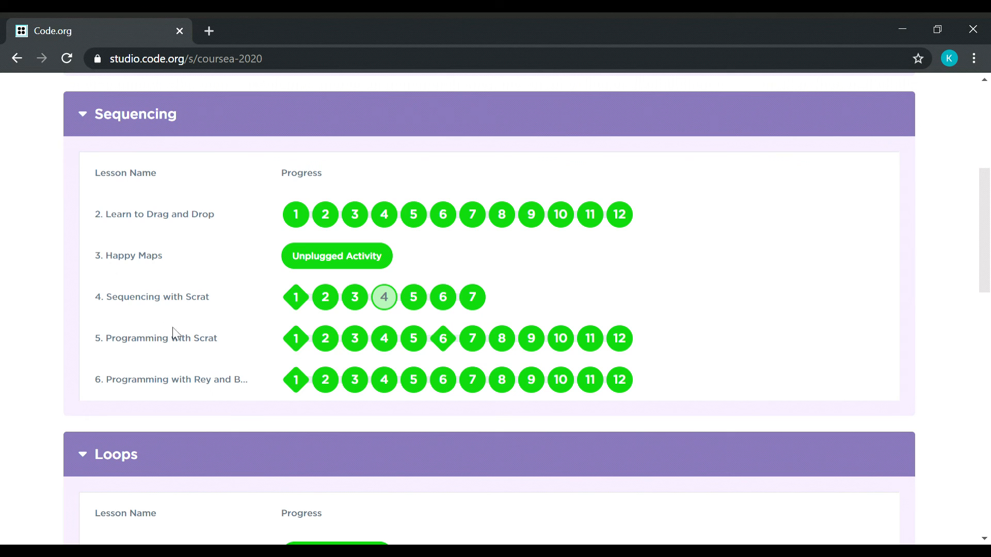
mouse_move(326, 298)
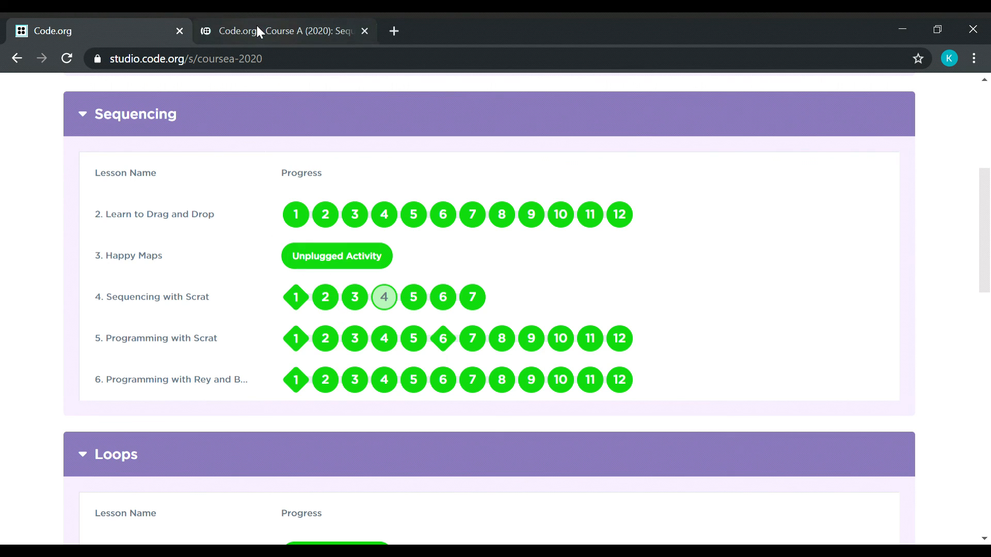
Switch to the new lesson tab showing Sequencing with Scrat puzzle 2
click(325, 298)
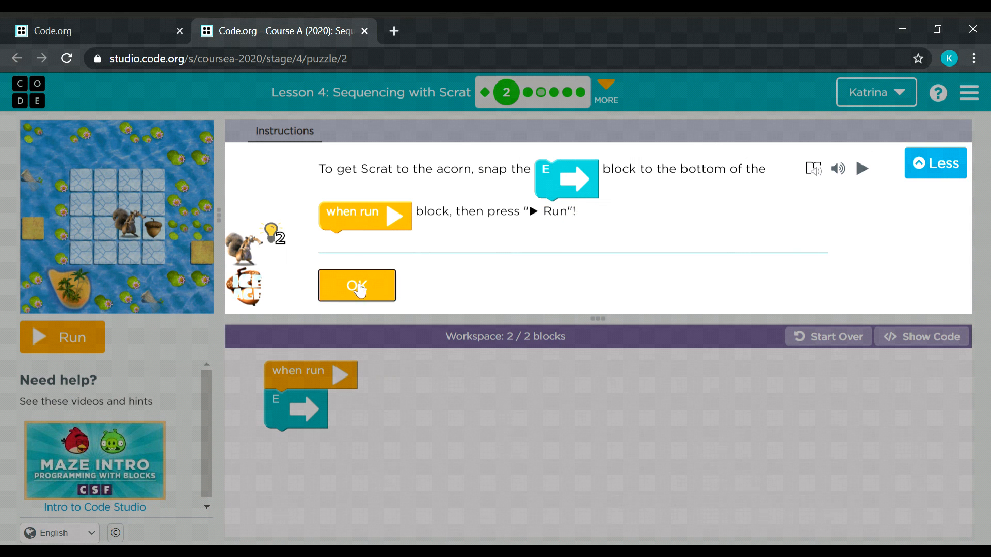
Reset puzzle 2, then run the east-move program so Scrat reaches the acorn
click(828, 336)
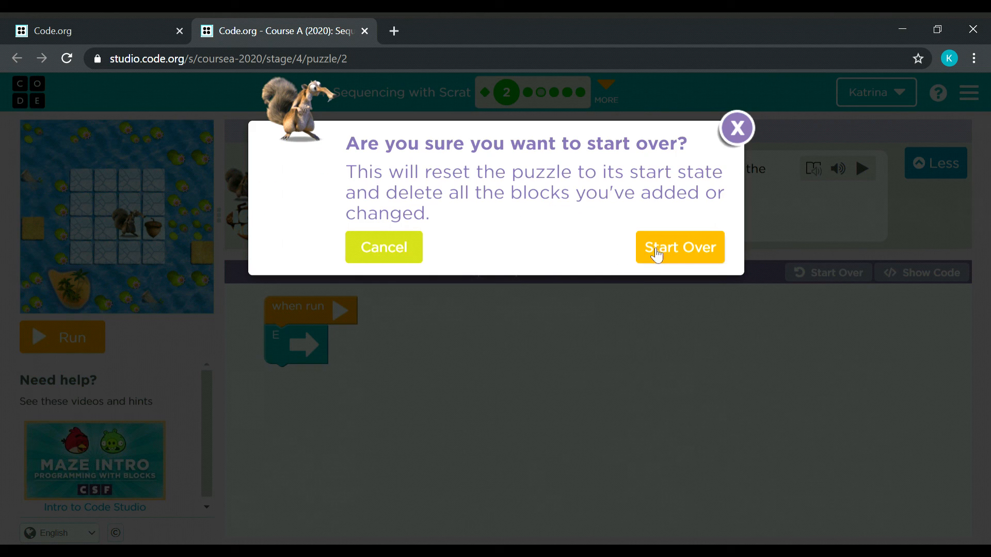
click(680, 246)
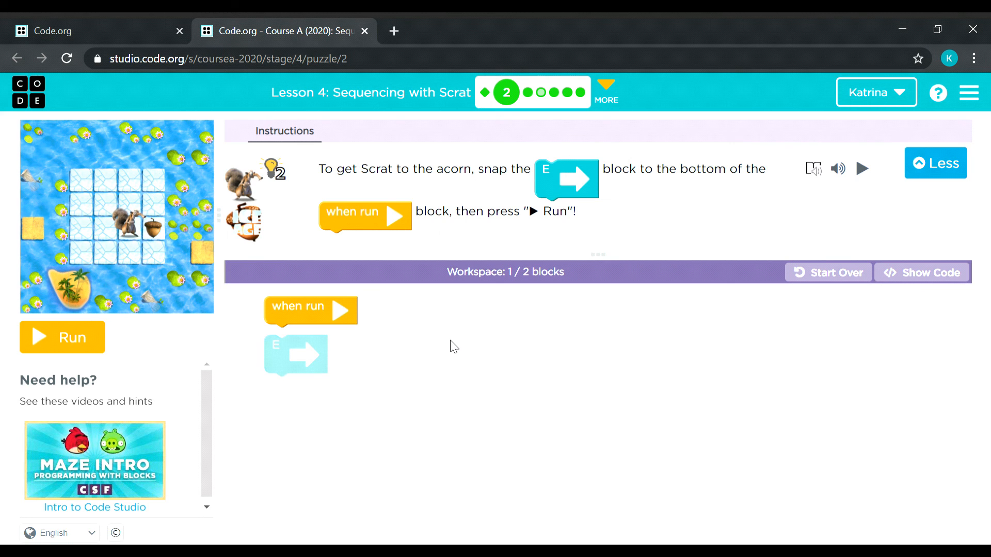
mouse_move(354, 392)
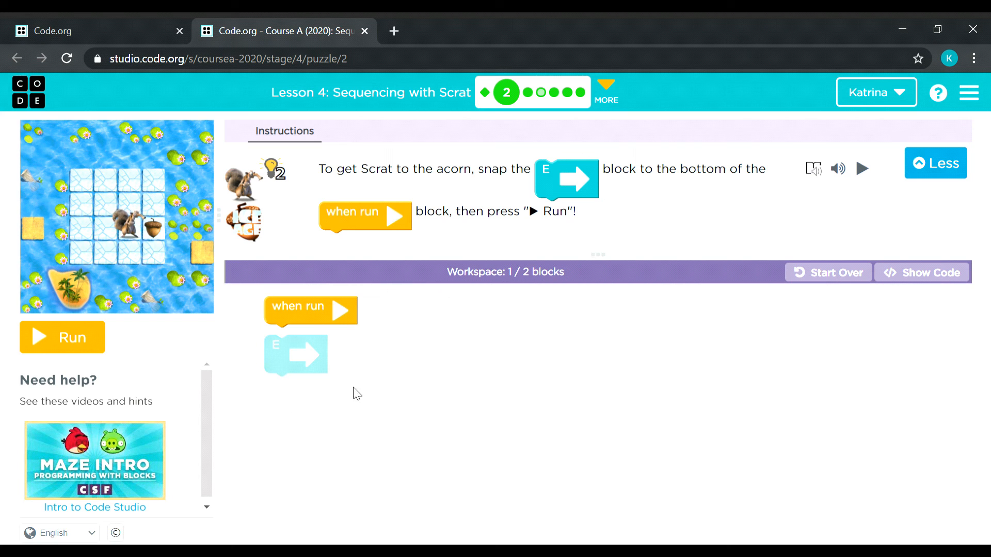
mouse_move(333, 325)
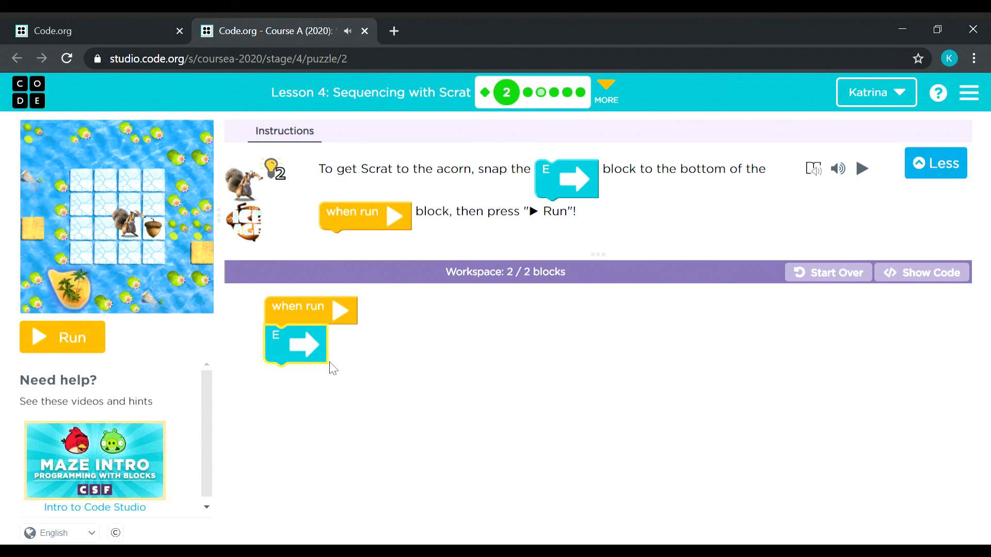
mouse_move(427, 233)
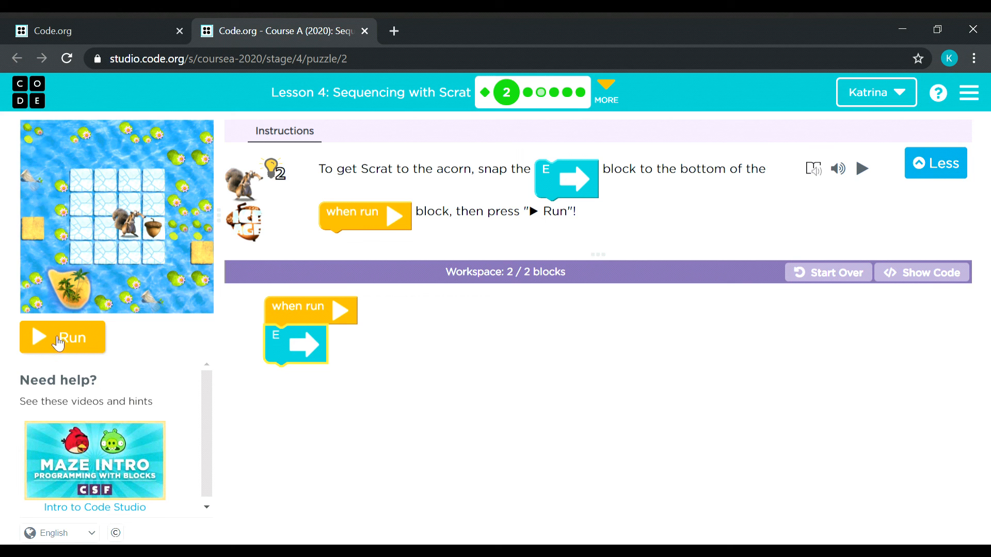
click(62, 337)
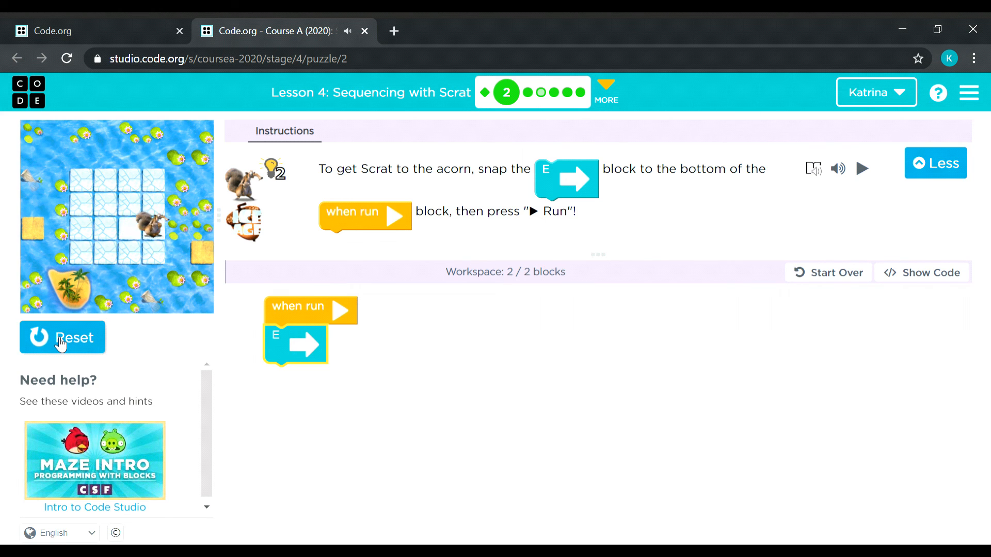
click(862, 168)
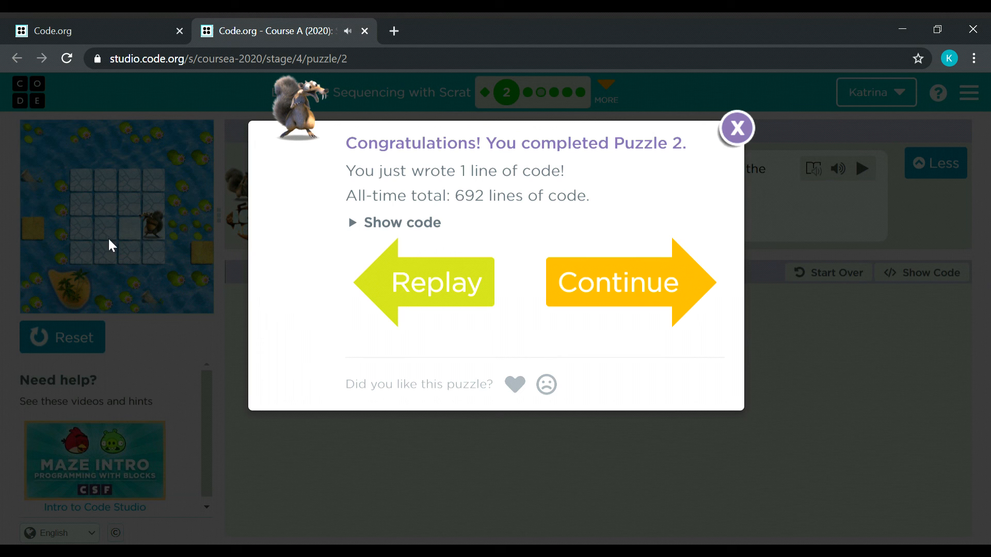
mouse_move(618, 286)
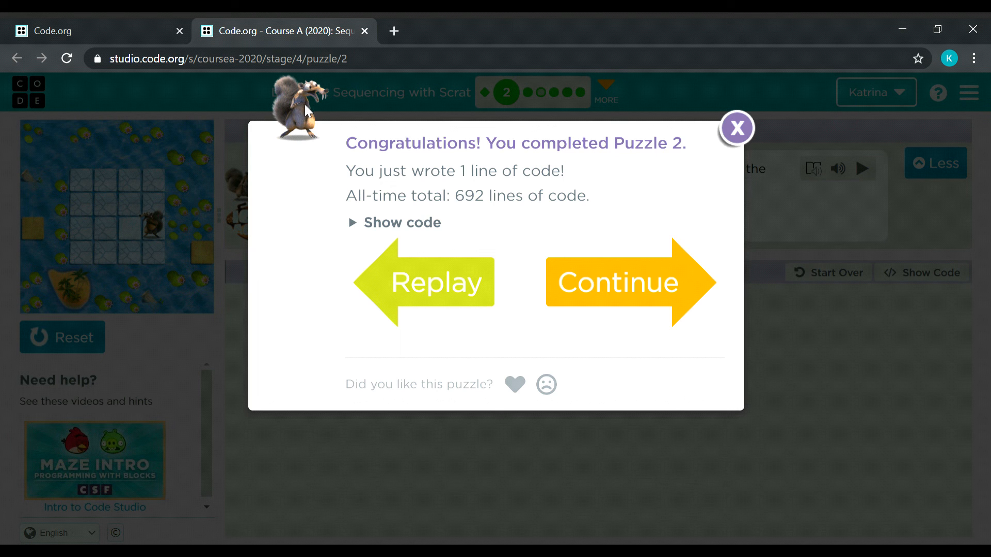
mouse_move(612, 297)
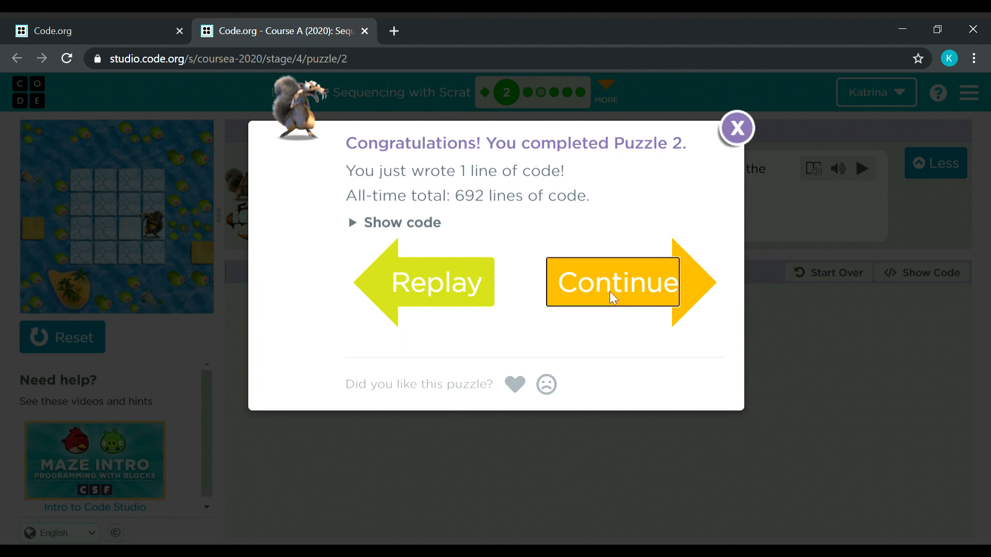
Continue to puzzle 3, run the two-east-move program, and continue on to puzzle 4
click(613, 282)
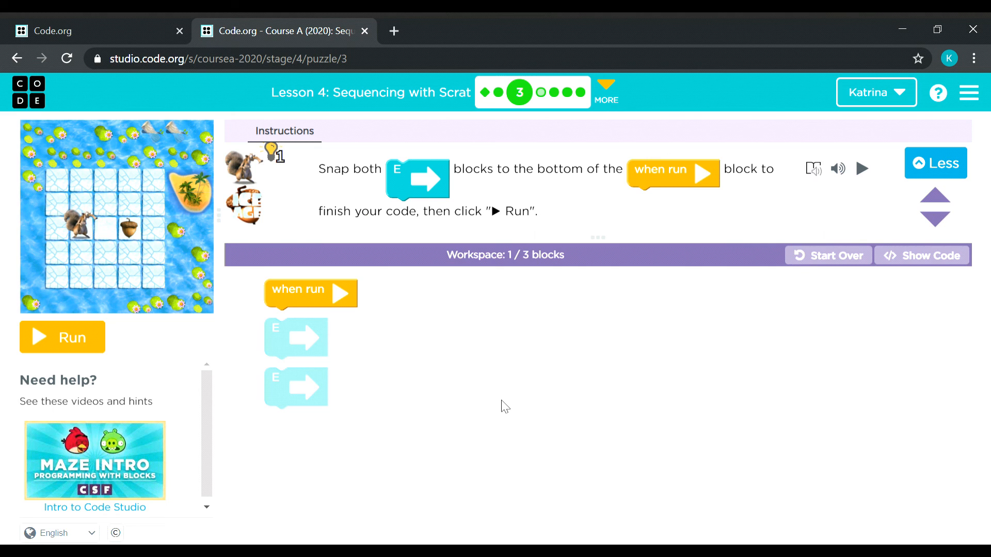
mouse_move(412, 392)
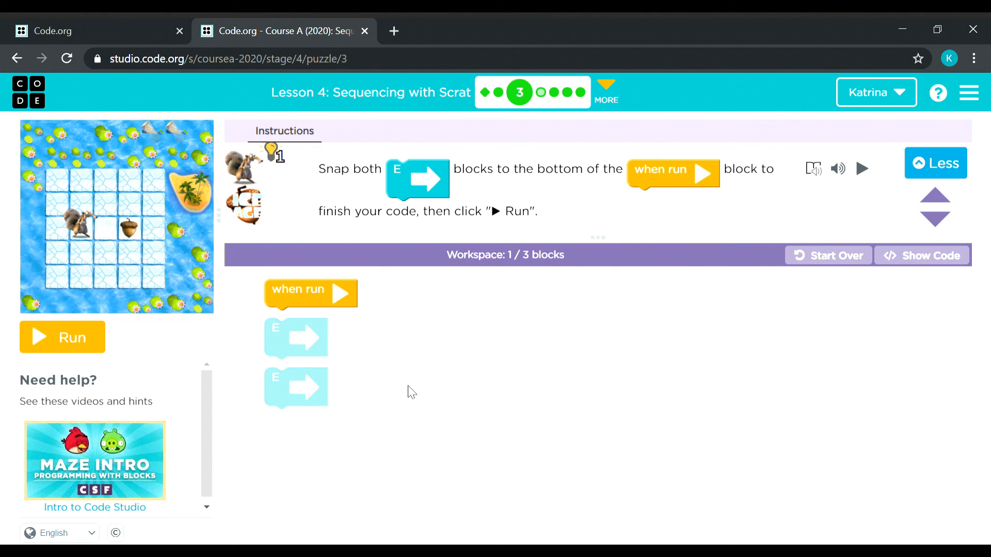
mouse_move(297, 339)
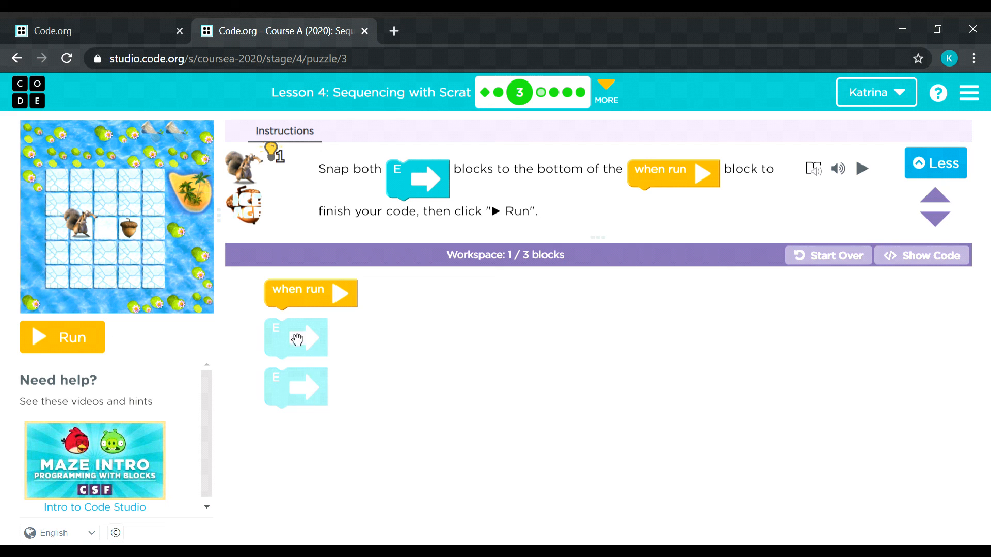
mouse_move(298, 351)
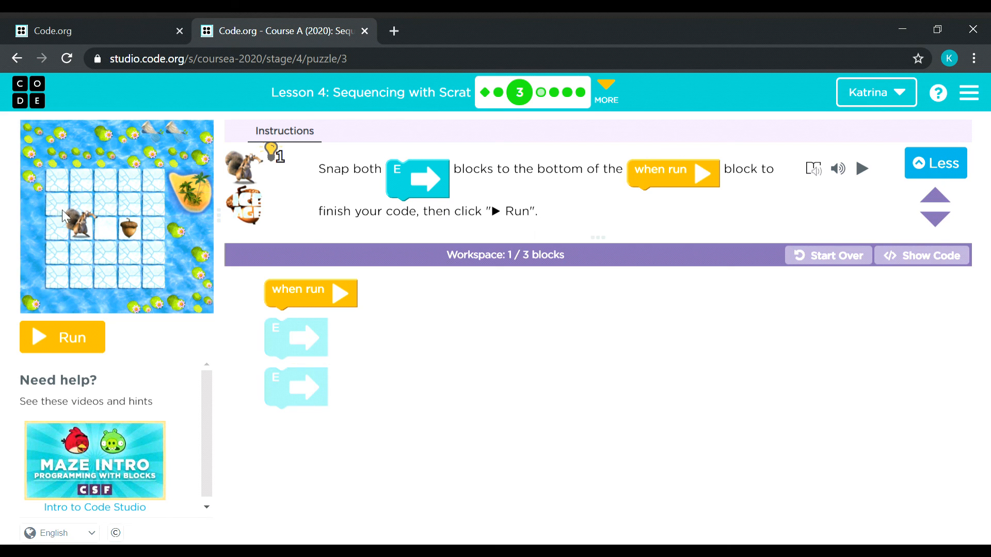
mouse_move(86, 230)
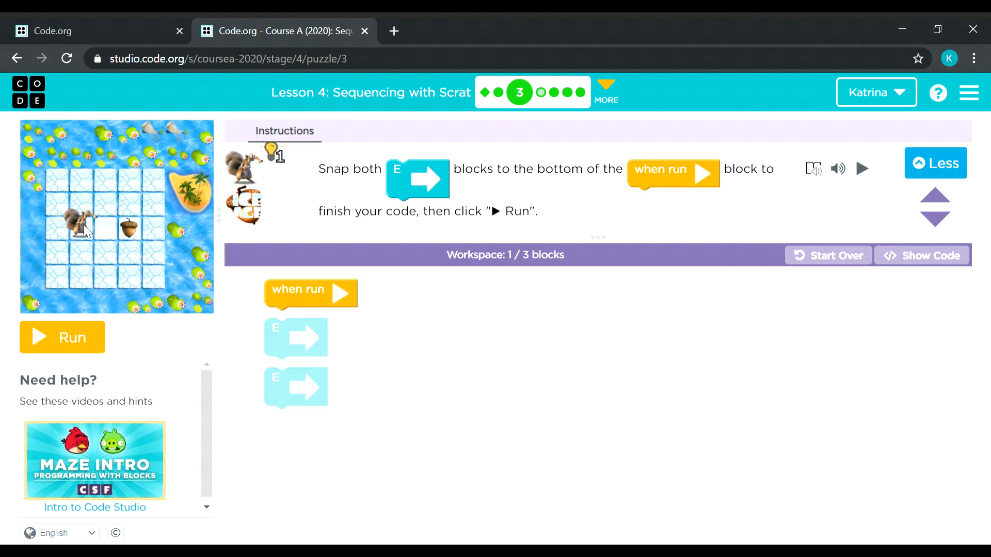
mouse_move(112, 234)
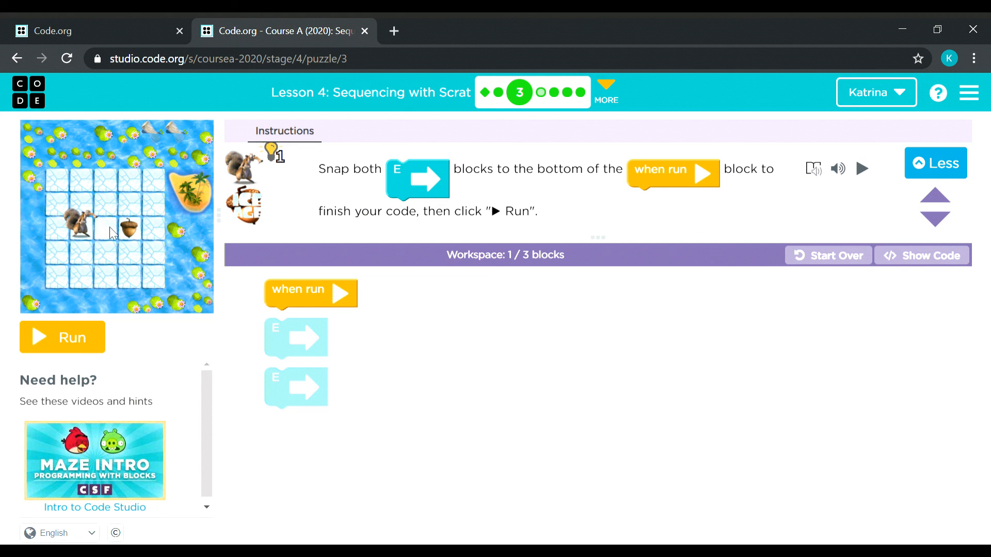
mouse_move(107, 227)
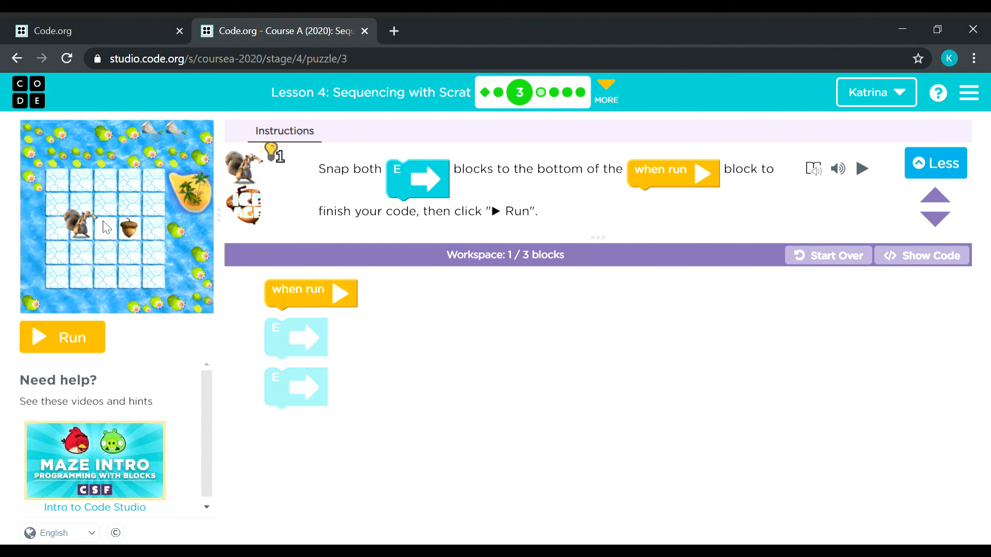
mouse_move(288, 357)
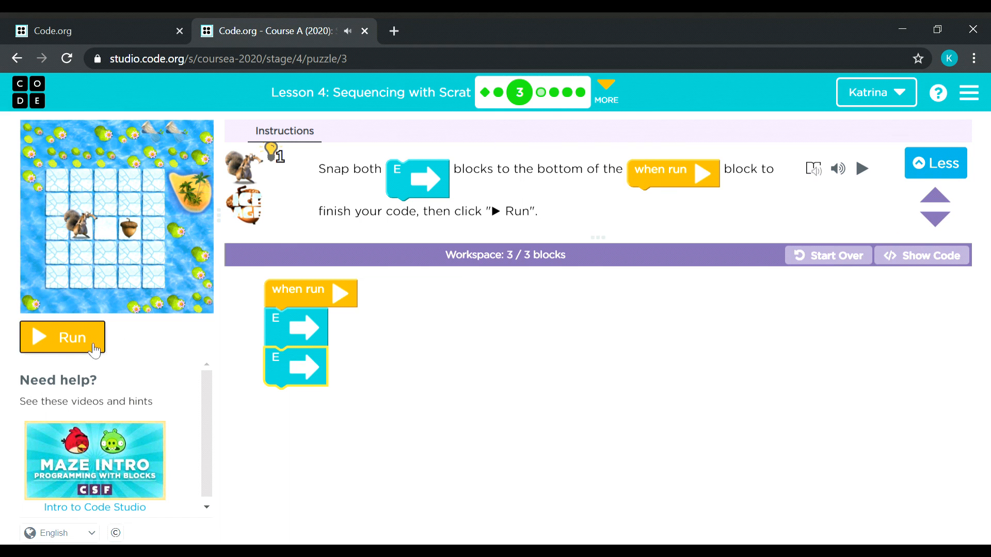
click(62, 337)
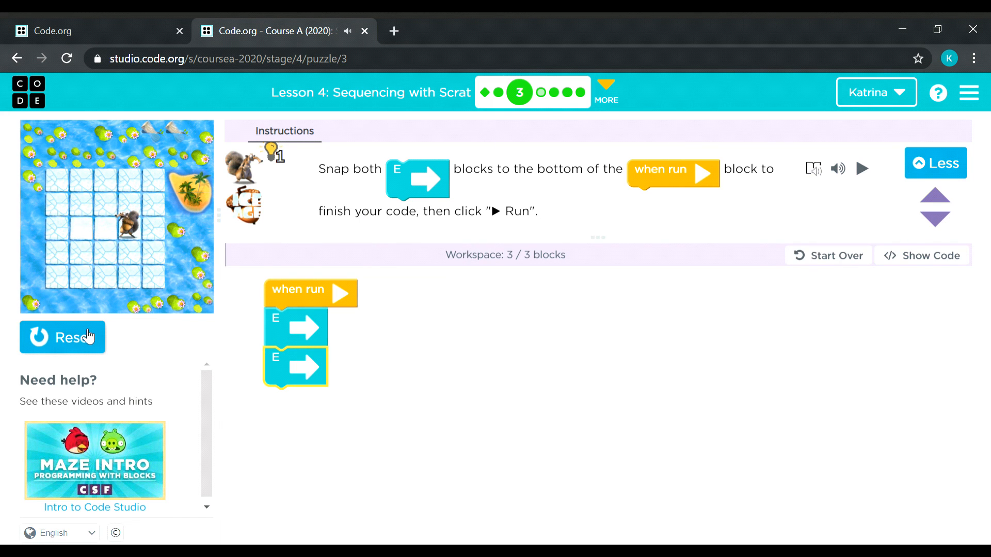
click(861, 168)
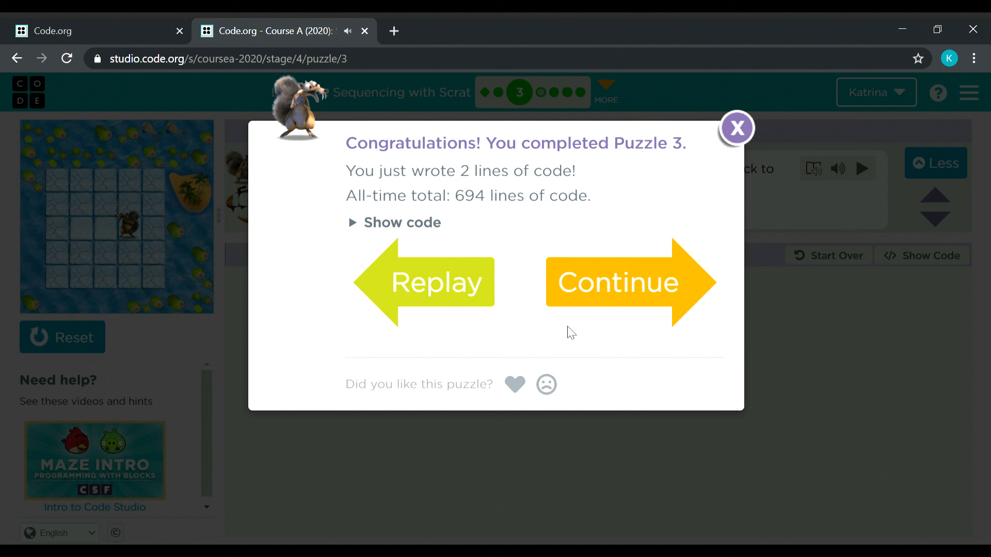
click(628, 282)
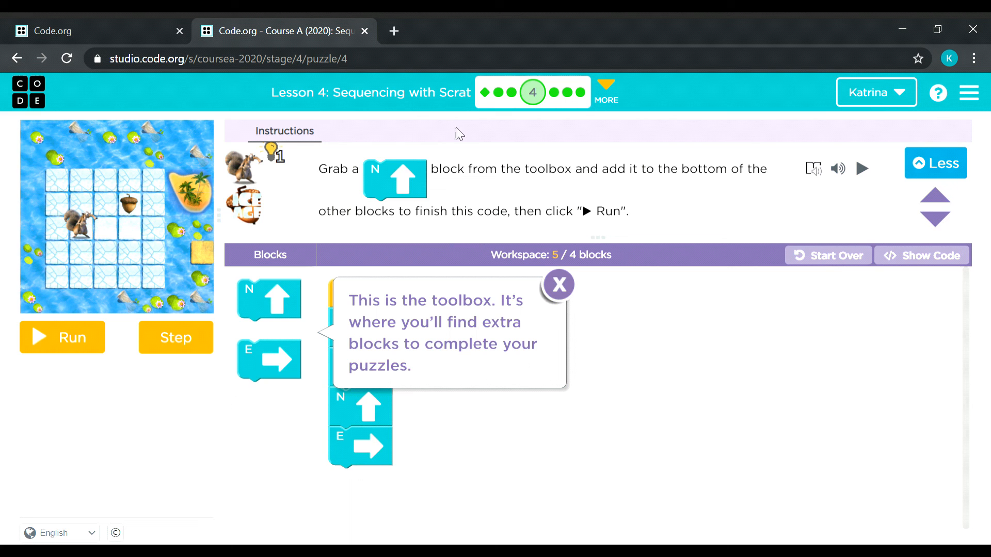
Reset puzzle 4, dismiss the toolbox tip, and run east, east, north to solve it
click(835, 255)
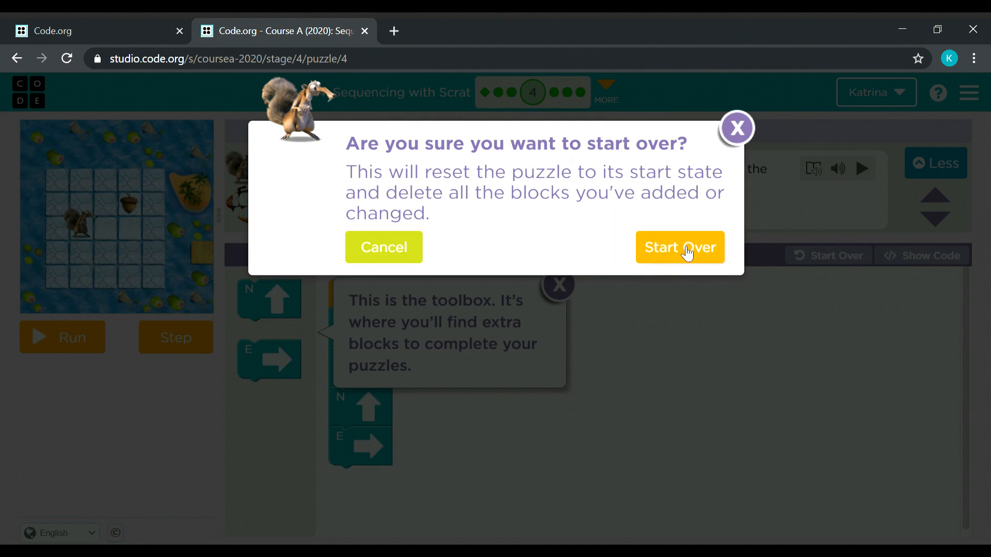
click(680, 246)
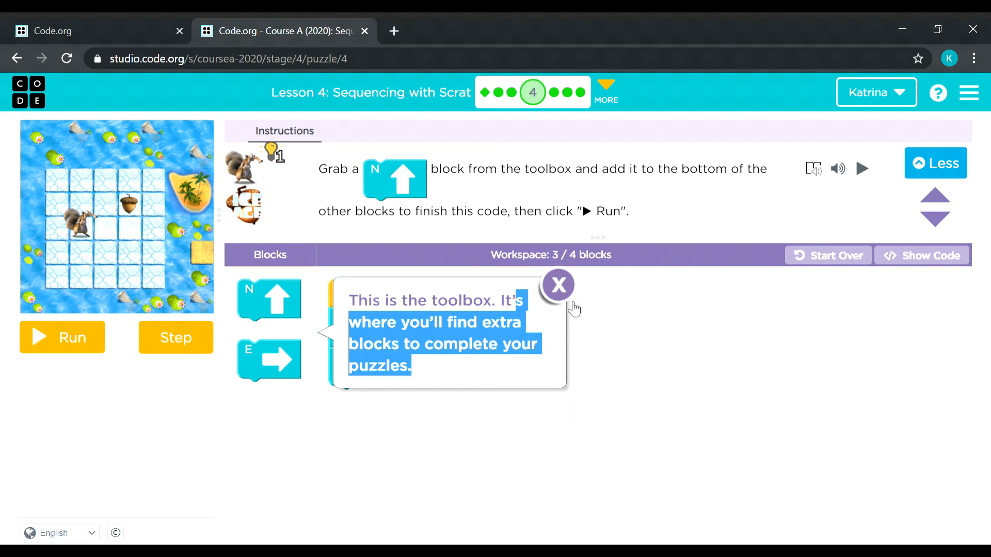
click(557, 285)
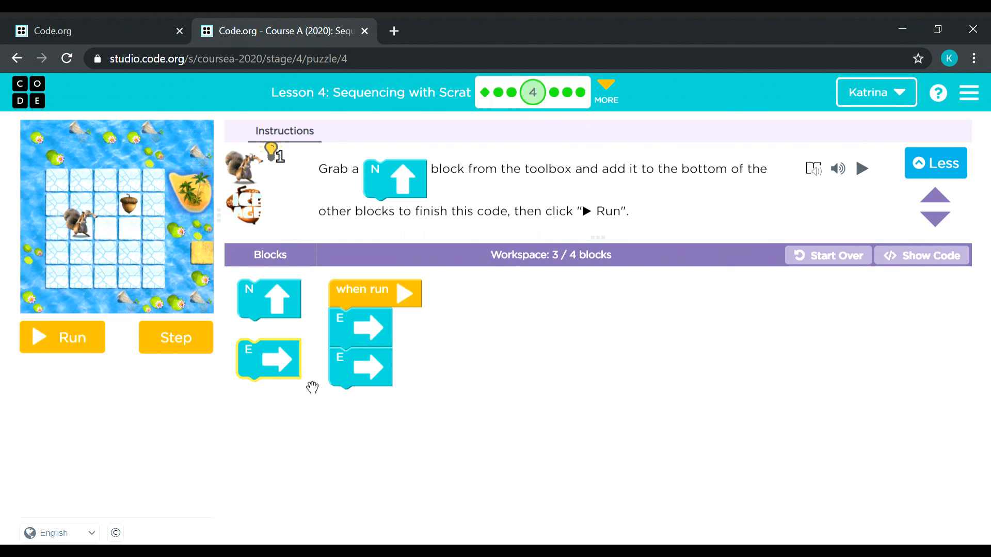
mouse_move(457, 353)
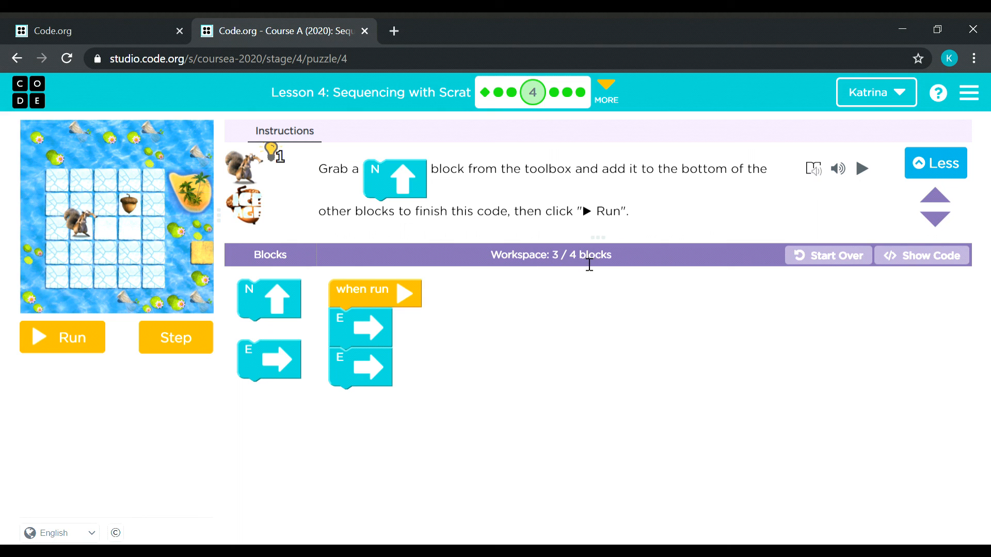
mouse_move(551, 261)
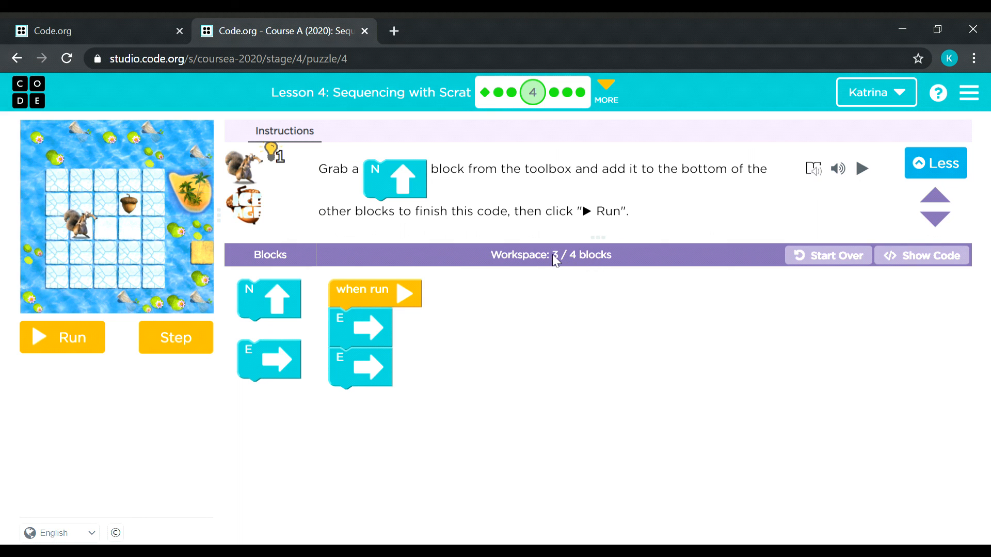
mouse_move(582, 263)
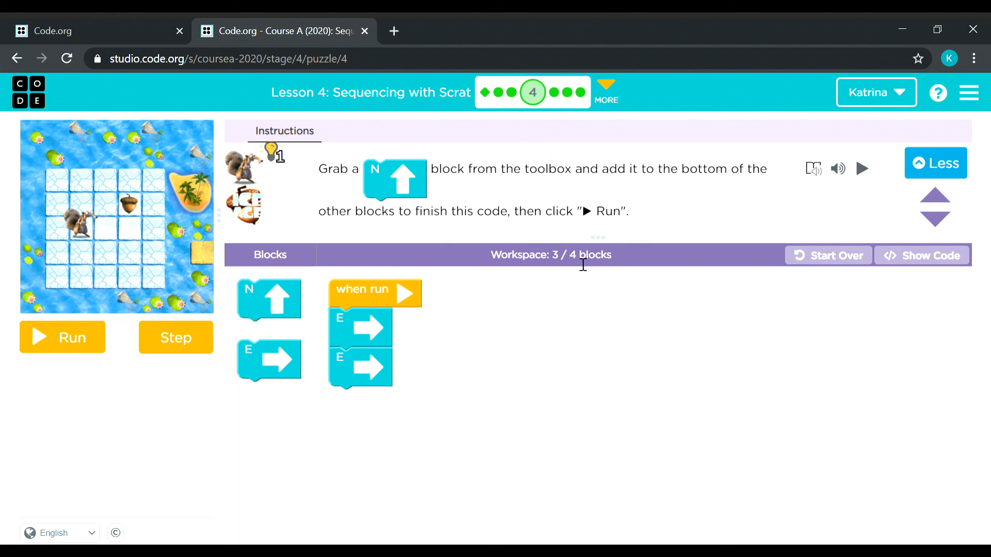
mouse_move(519, 398)
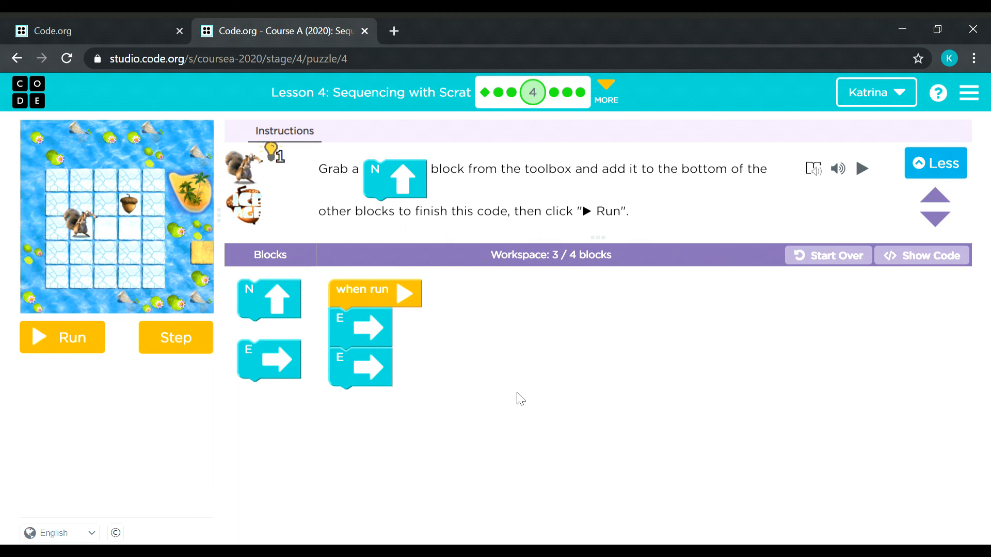
mouse_move(339, 176)
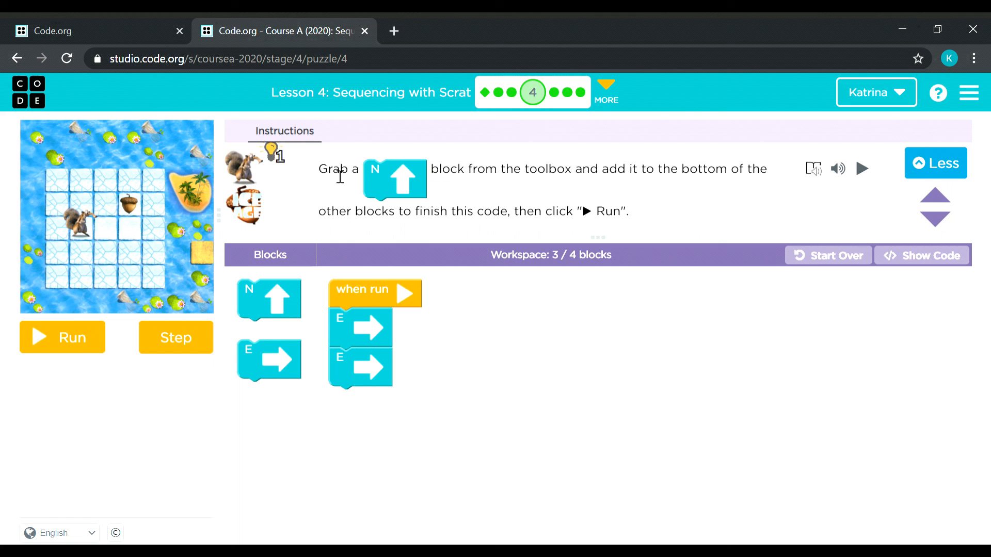
mouse_move(379, 176)
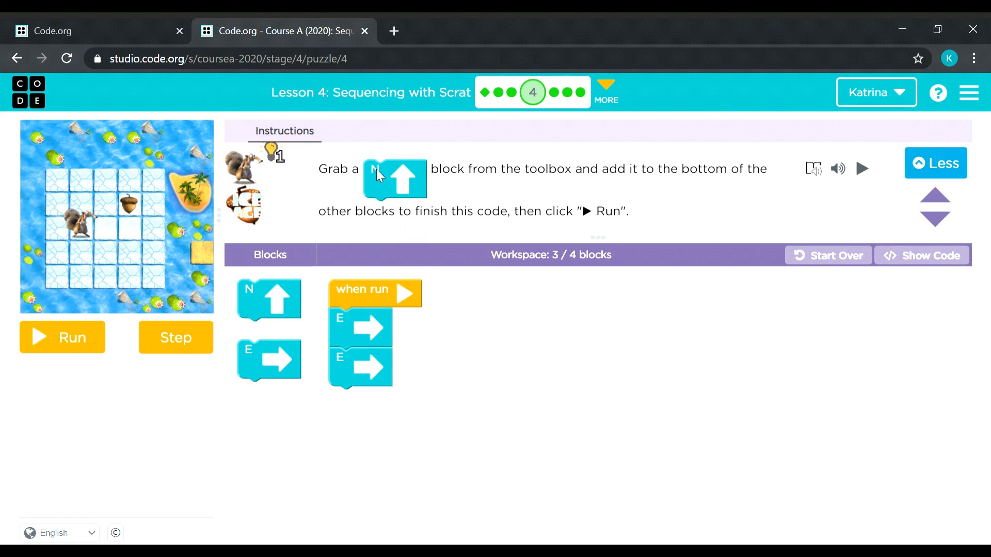
mouse_move(468, 183)
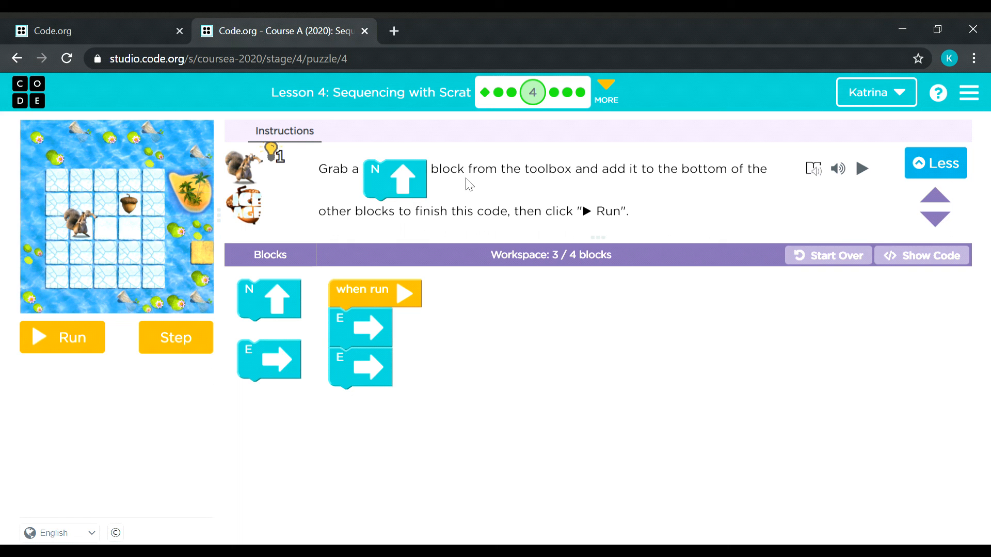
mouse_move(580, 184)
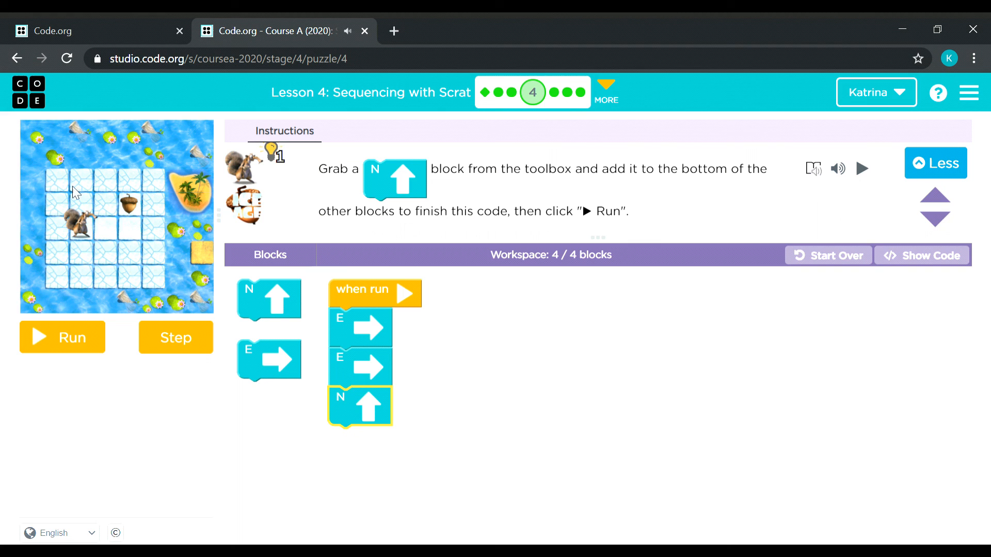
mouse_move(101, 199)
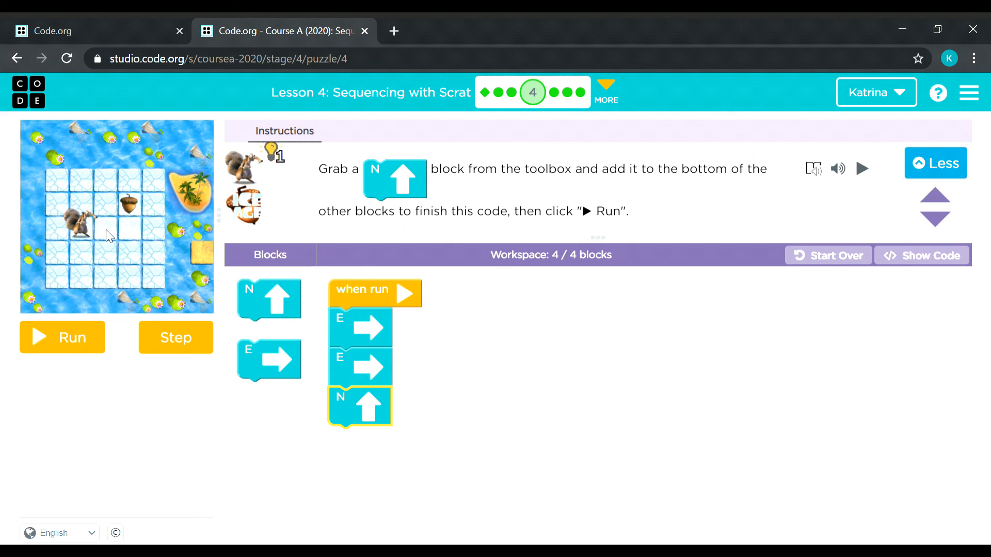
mouse_move(133, 238)
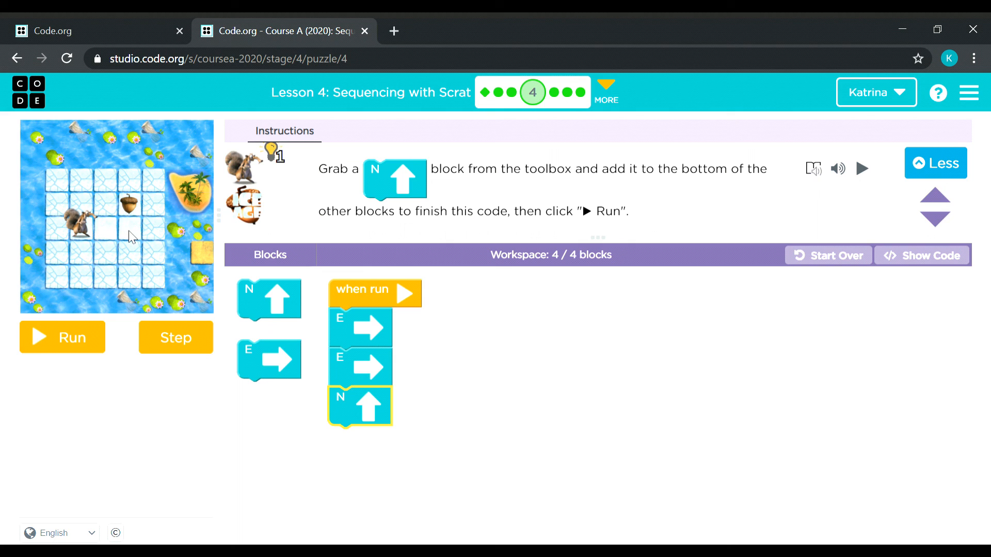
mouse_move(110, 233)
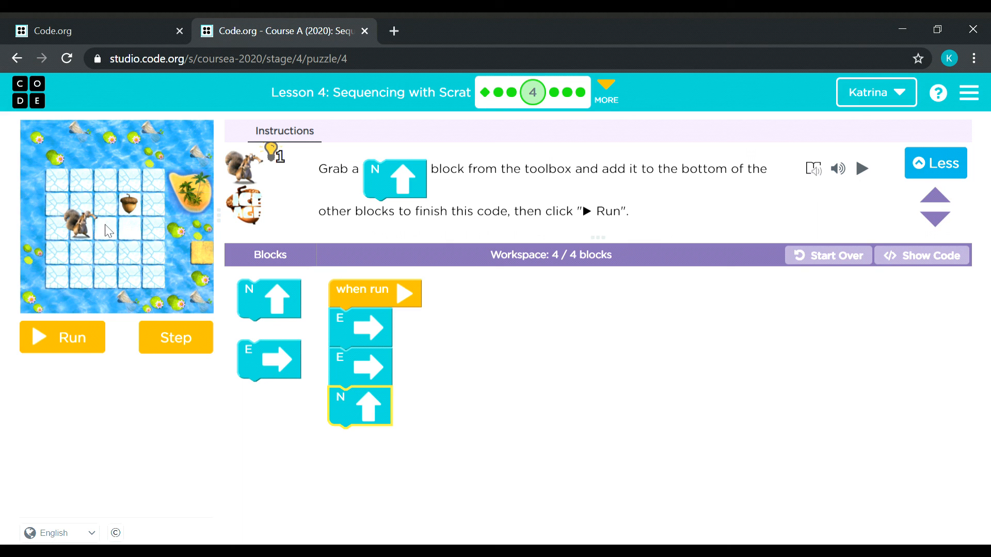
mouse_move(375, 355)
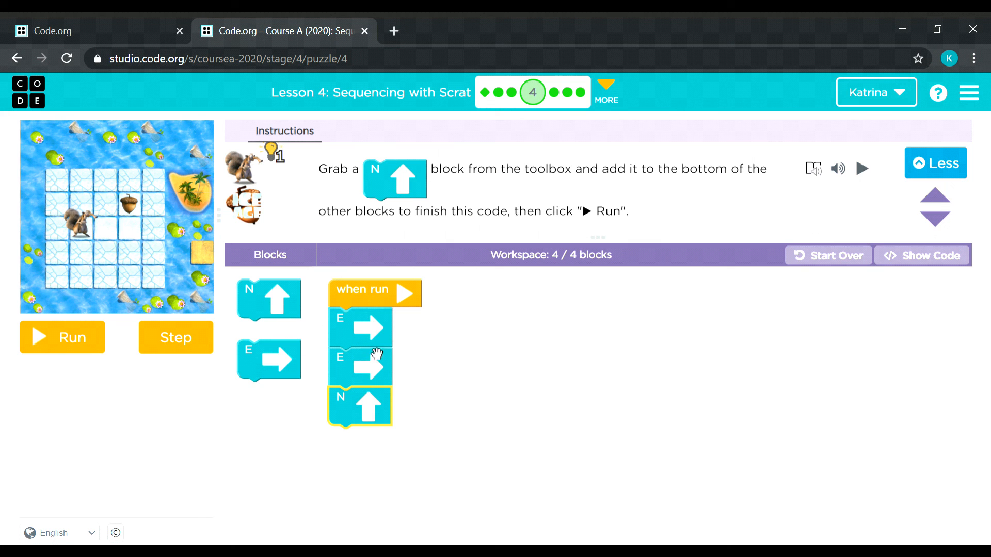
mouse_move(137, 214)
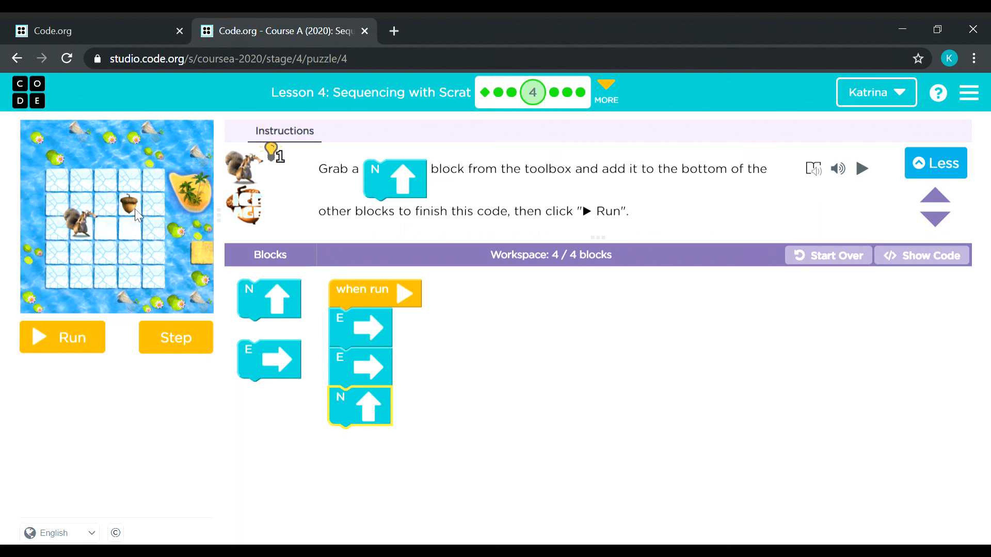
click(61, 337)
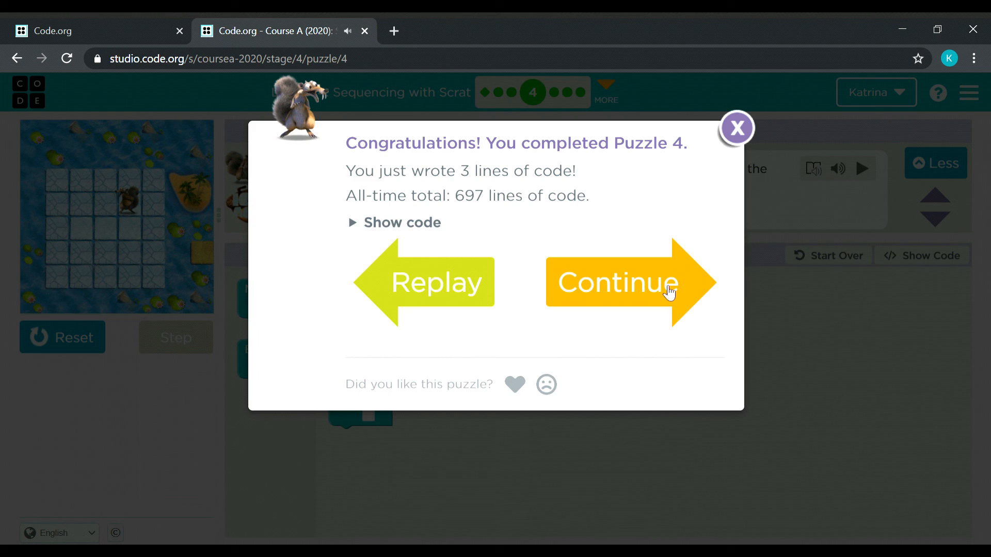
Continue to puzzle 5 and start over so its south, east, east, south program shows
click(619, 283)
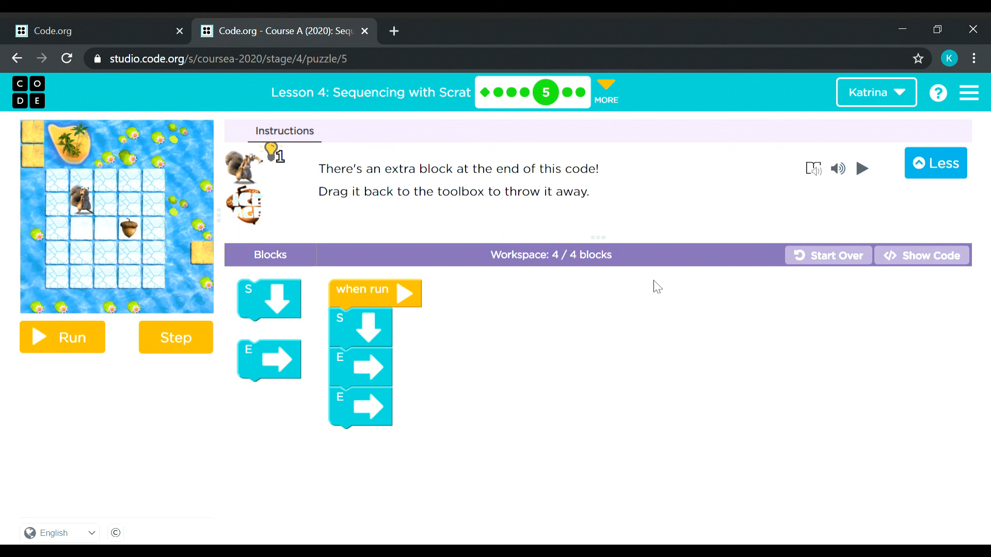
click(829, 255)
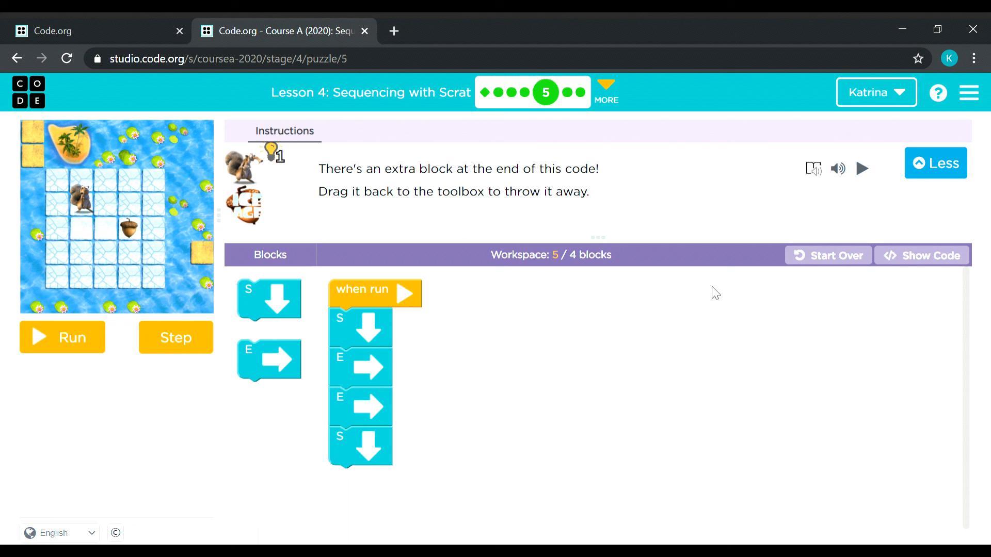
mouse_move(327, 174)
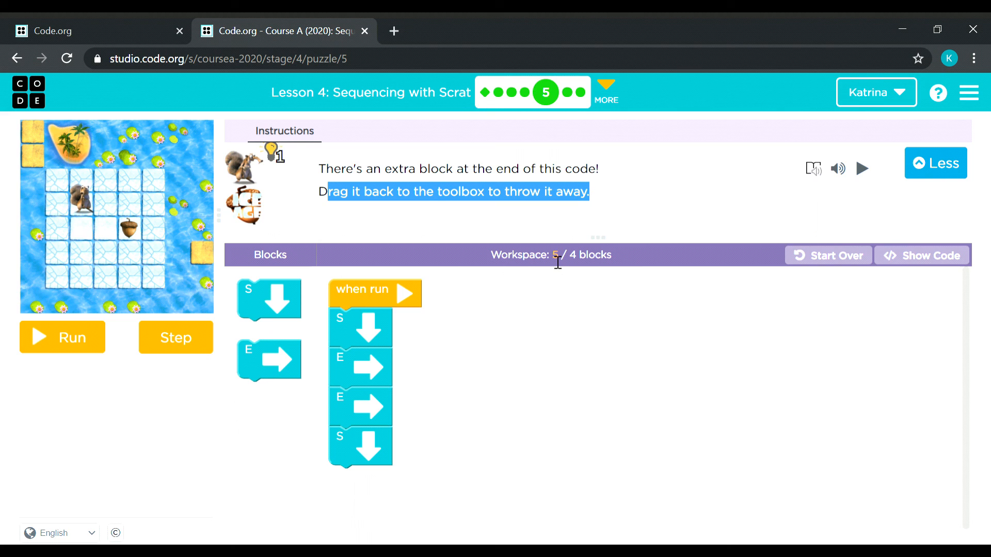
mouse_move(558, 259)
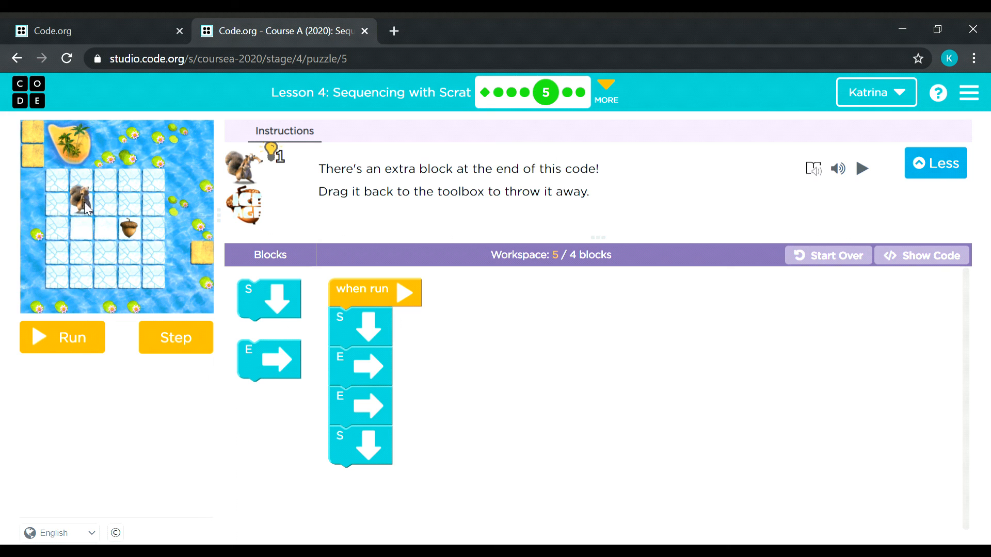
mouse_move(86, 212)
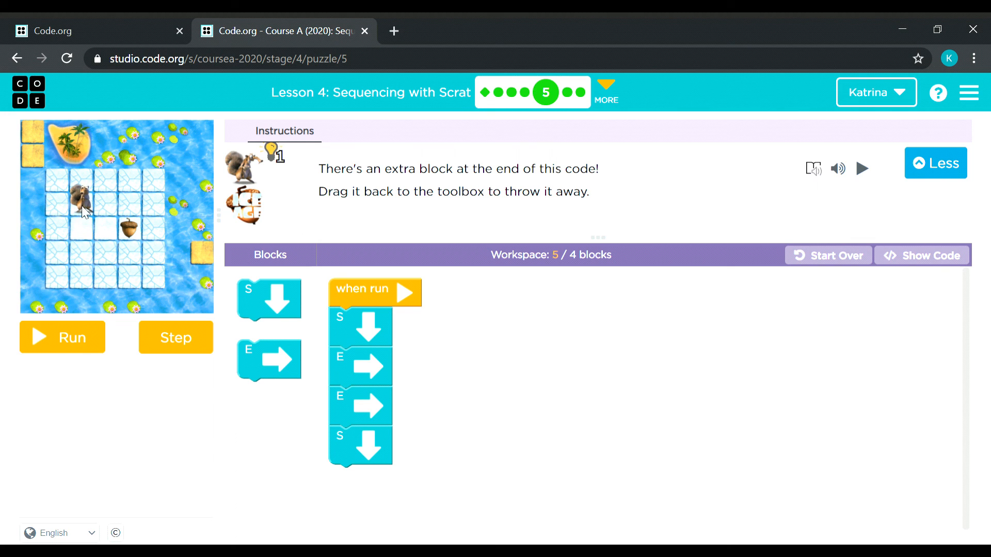
mouse_move(83, 239)
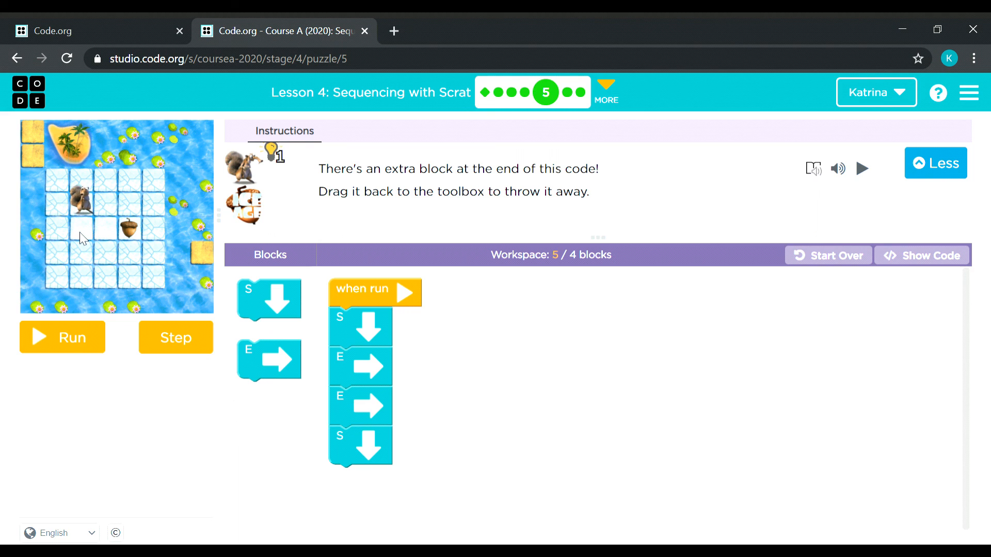
mouse_move(119, 235)
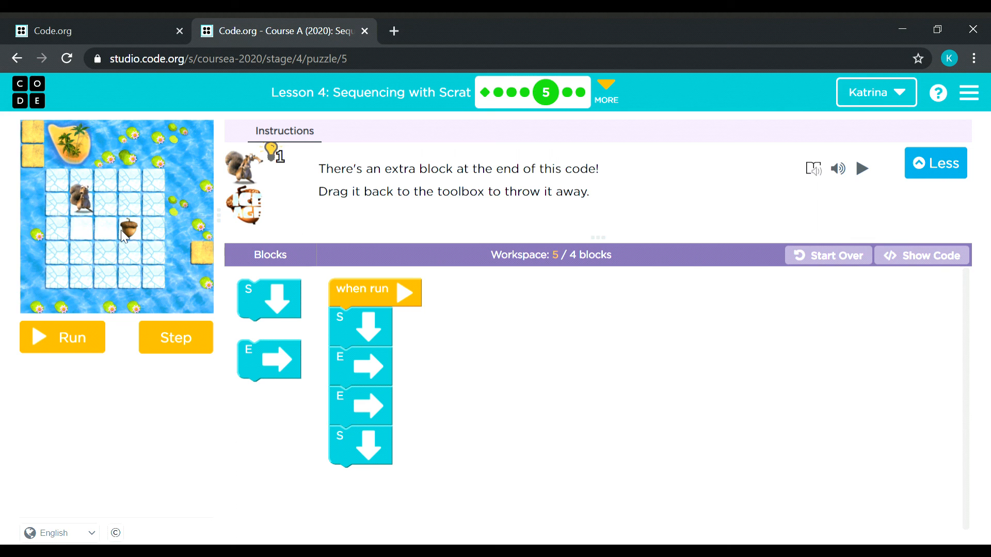
mouse_move(380, 332)
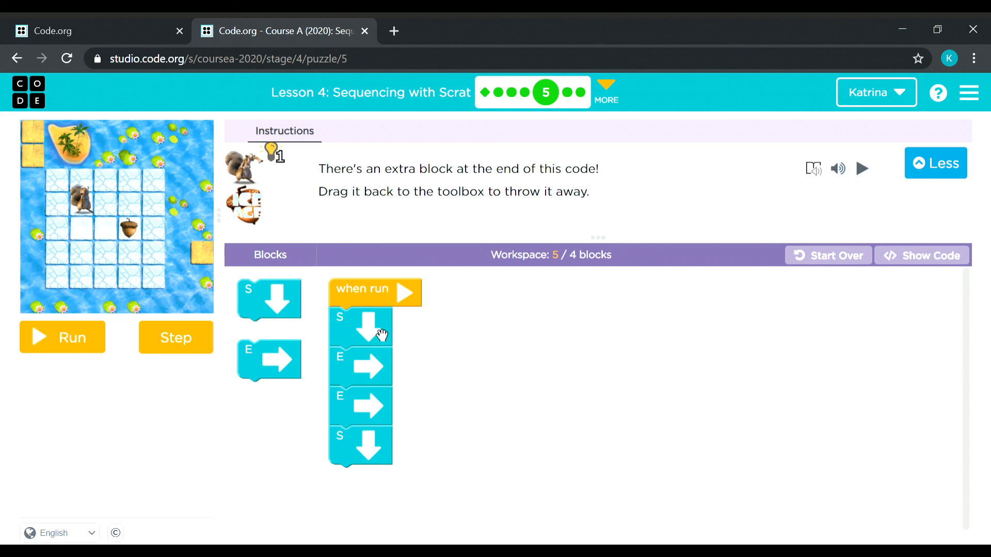
mouse_move(358, 331)
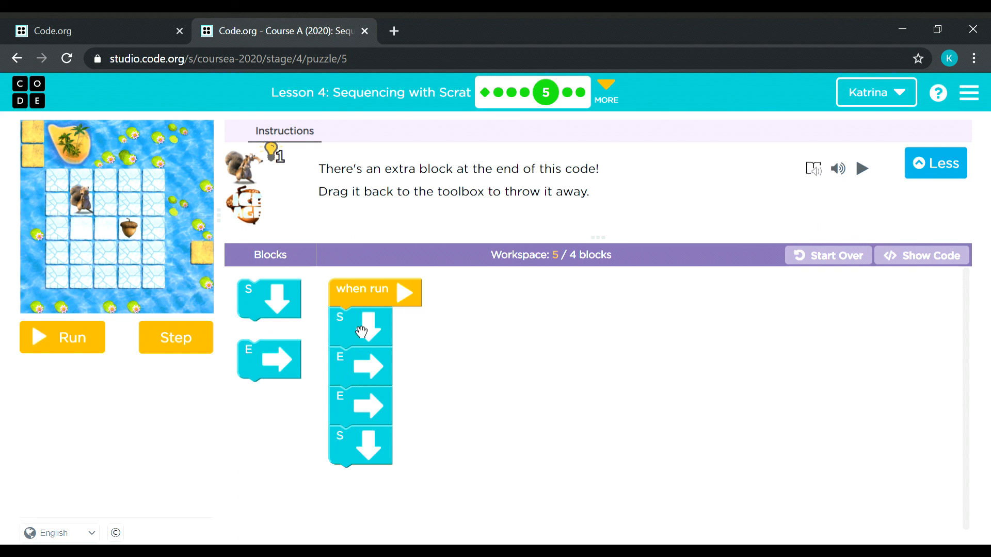
mouse_move(373, 408)
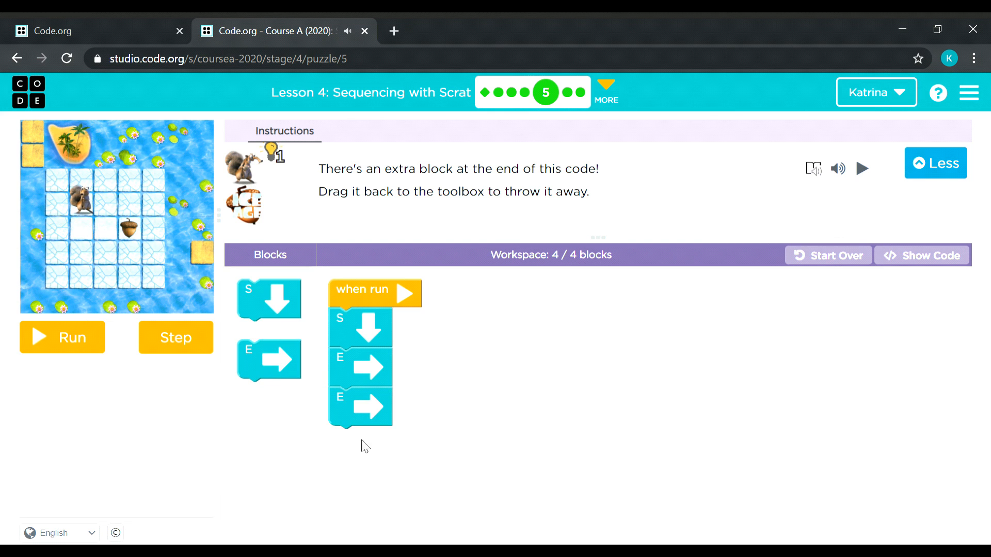
Run the south, east, east program to solve puzzle 5 and continue to puzzle 6
click(61, 337)
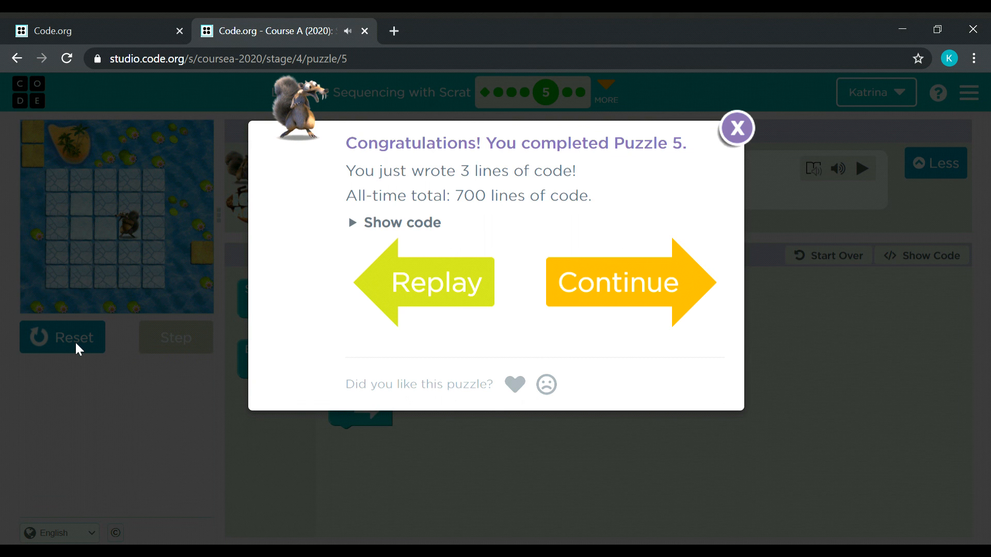
mouse_move(674, 210)
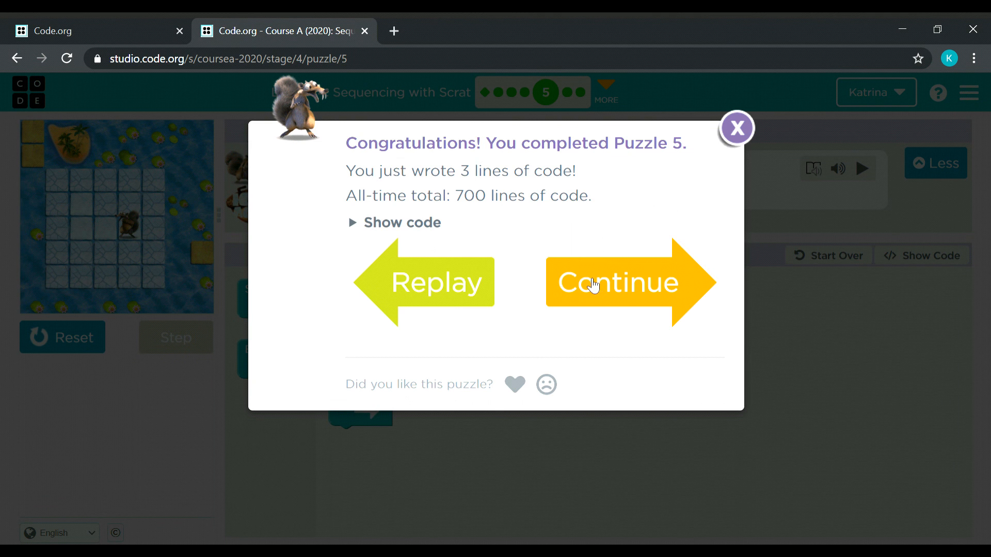
click(630, 283)
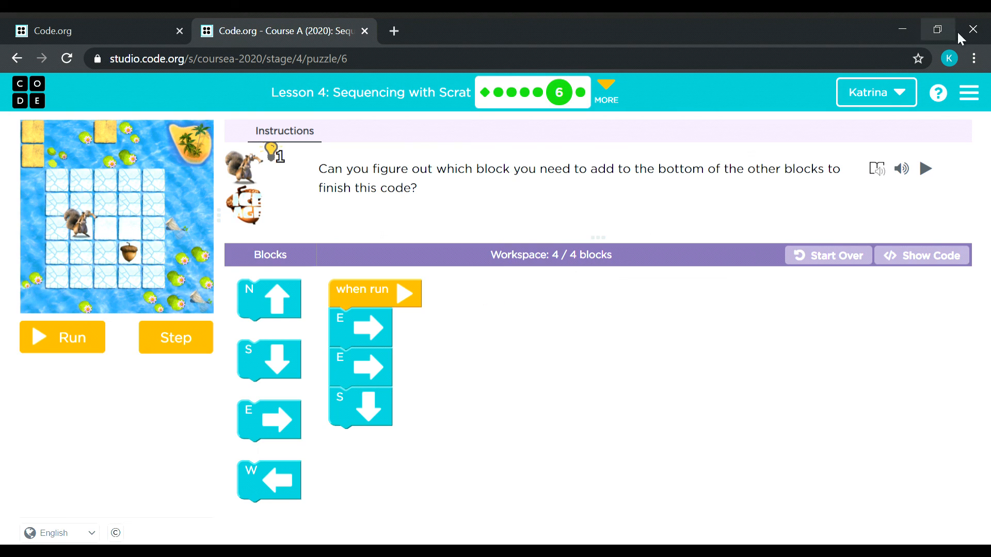
Reset puzzle 6 and run east, east, south to solve it
click(829, 255)
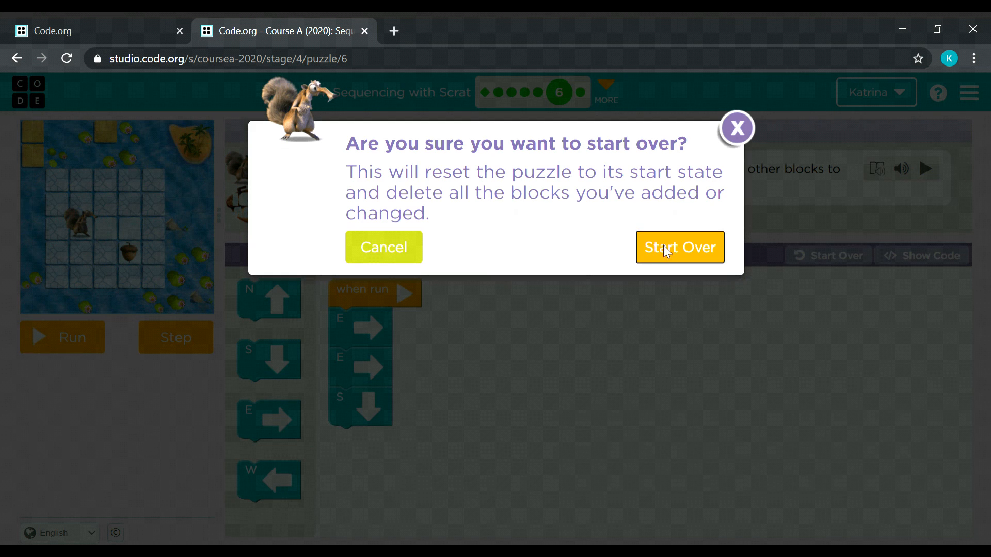
click(680, 247)
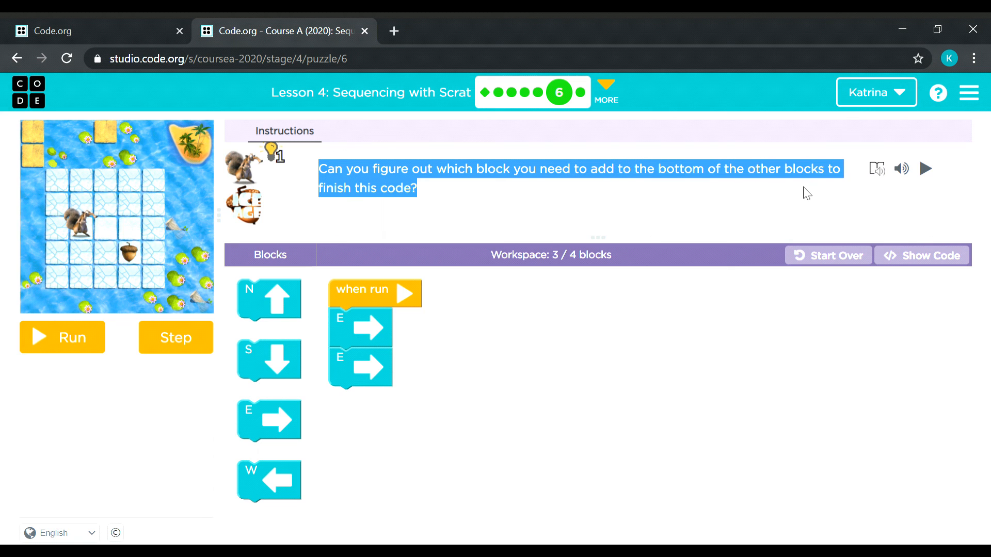
mouse_move(495, 382)
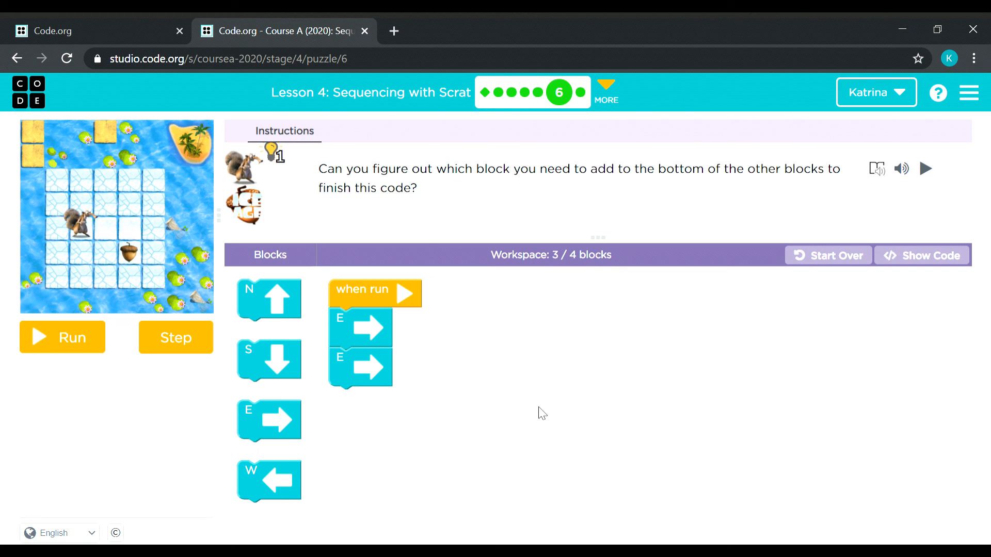
mouse_move(107, 235)
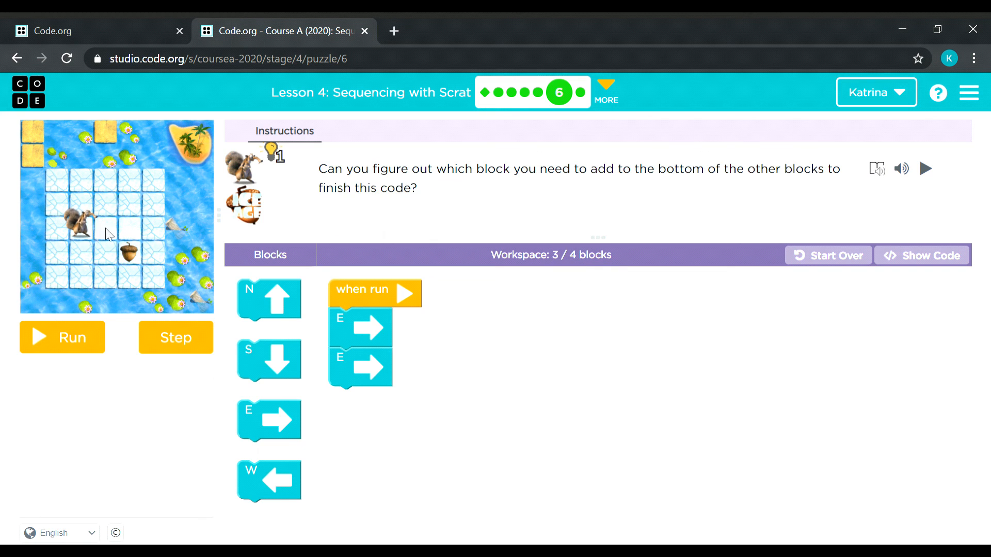
mouse_move(131, 232)
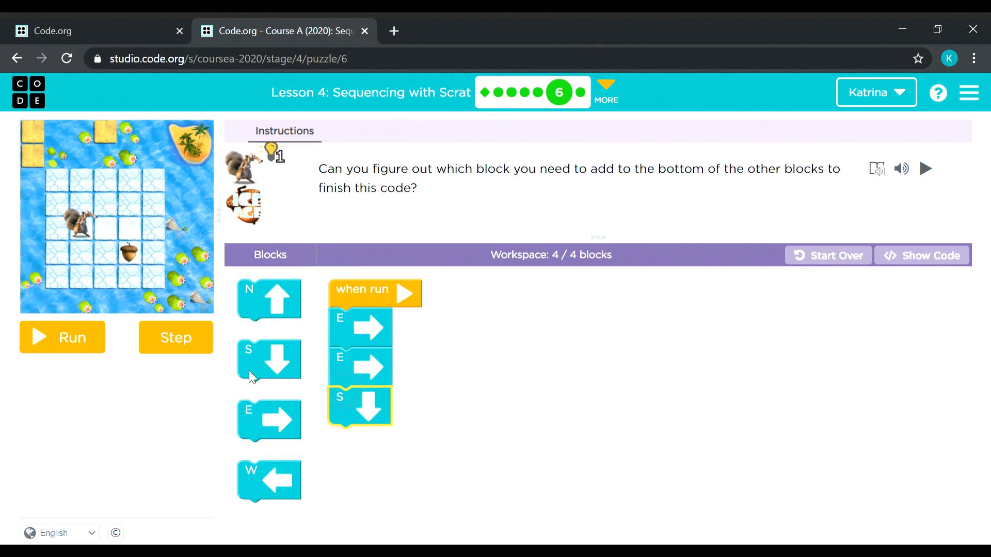
click(62, 337)
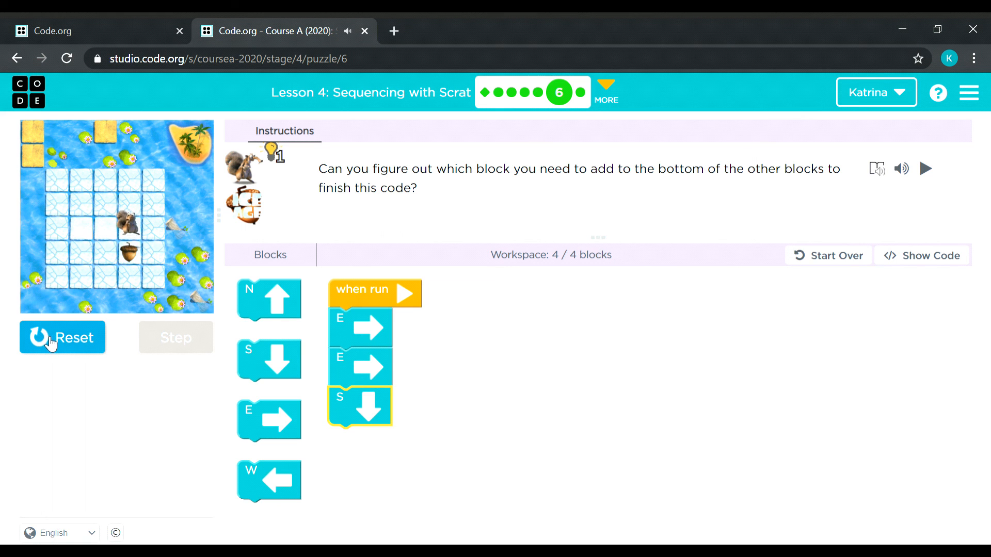
click(62, 336)
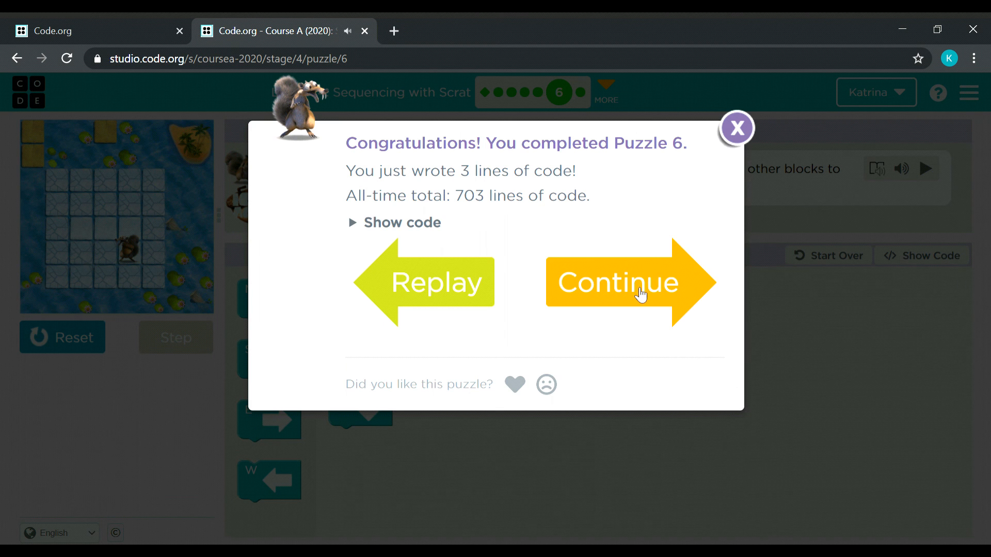
Continue to puzzle 7, reset it, and run two west moves to complete the lesson
click(631, 282)
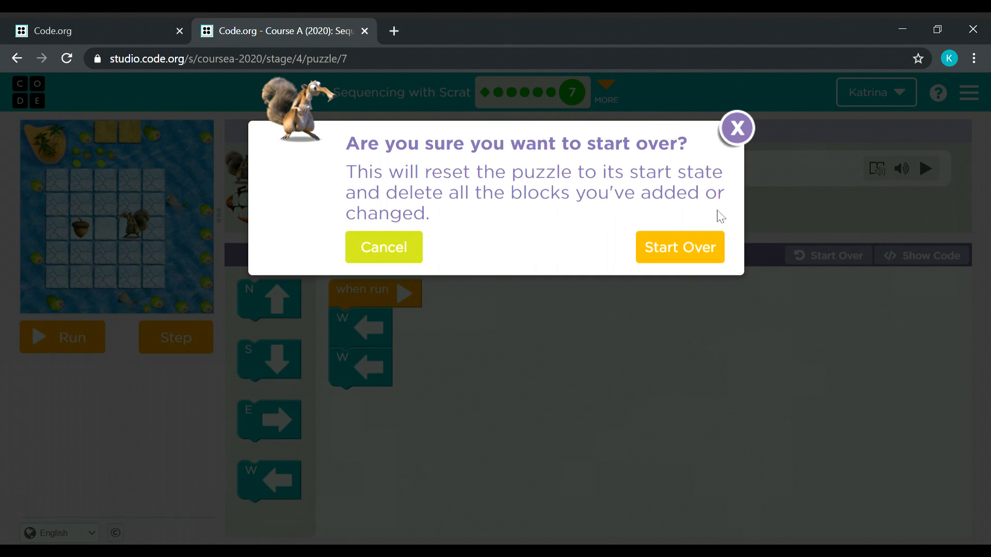
click(679, 247)
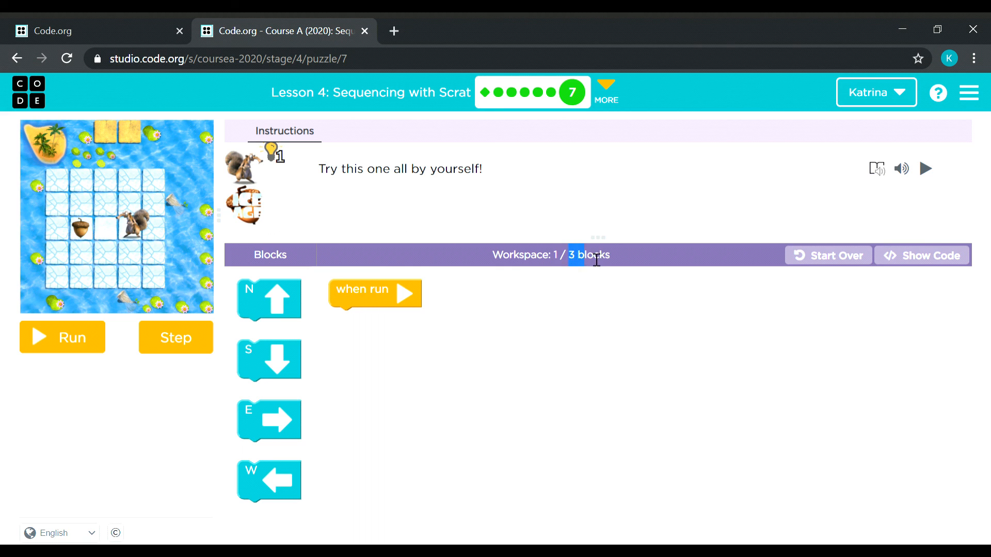
mouse_move(439, 318)
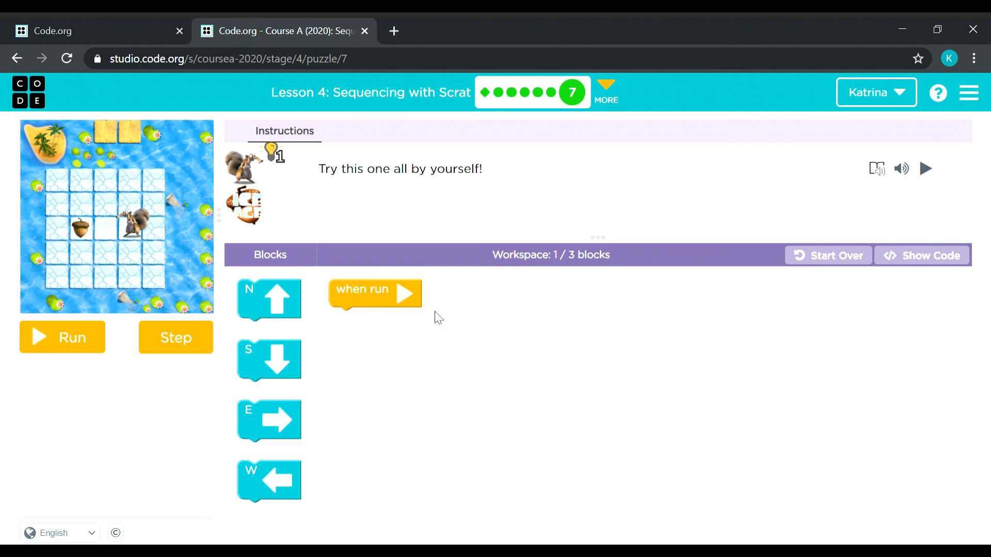
mouse_move(479, 405)
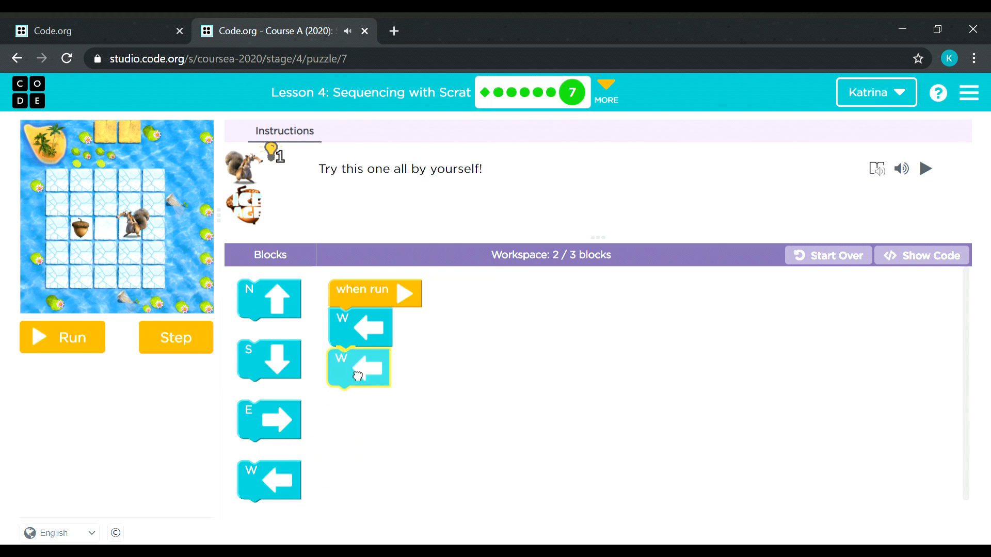
click(61, 336)
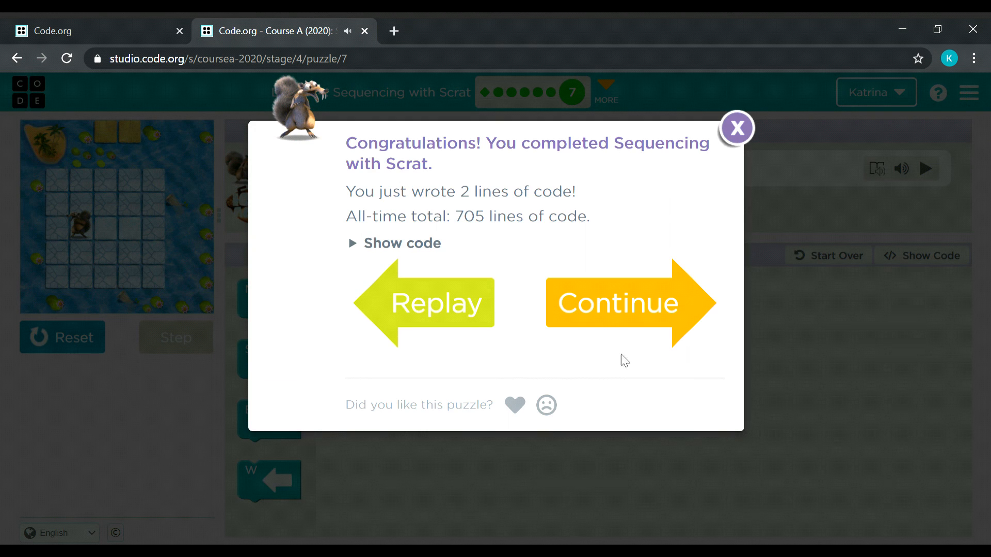
double_click(393, 143)
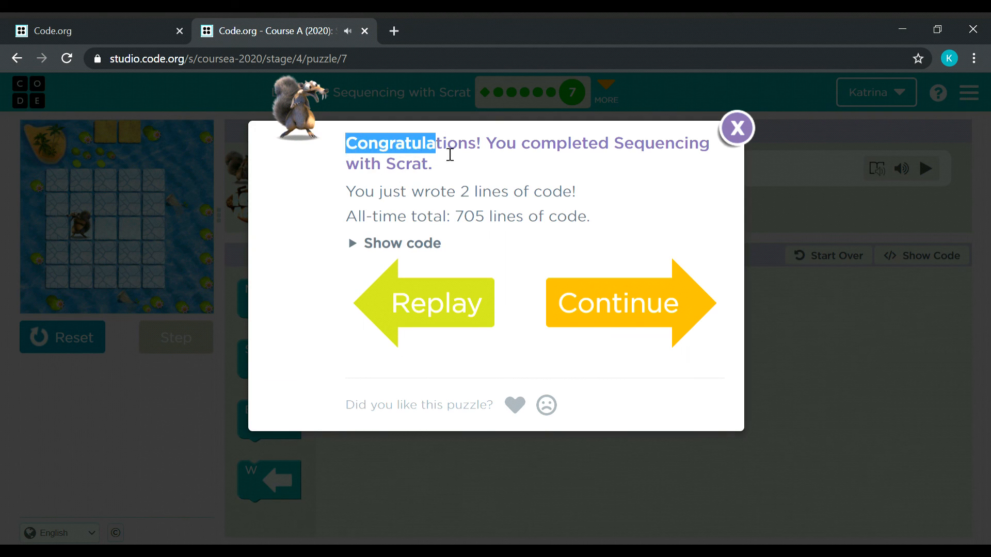